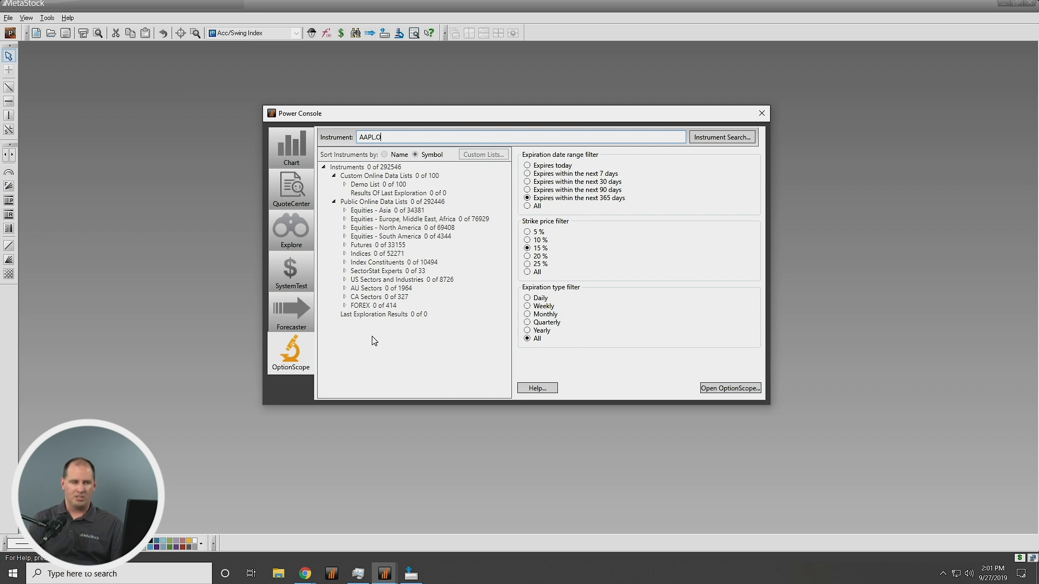
pyautogui.moveTo(412, 139)
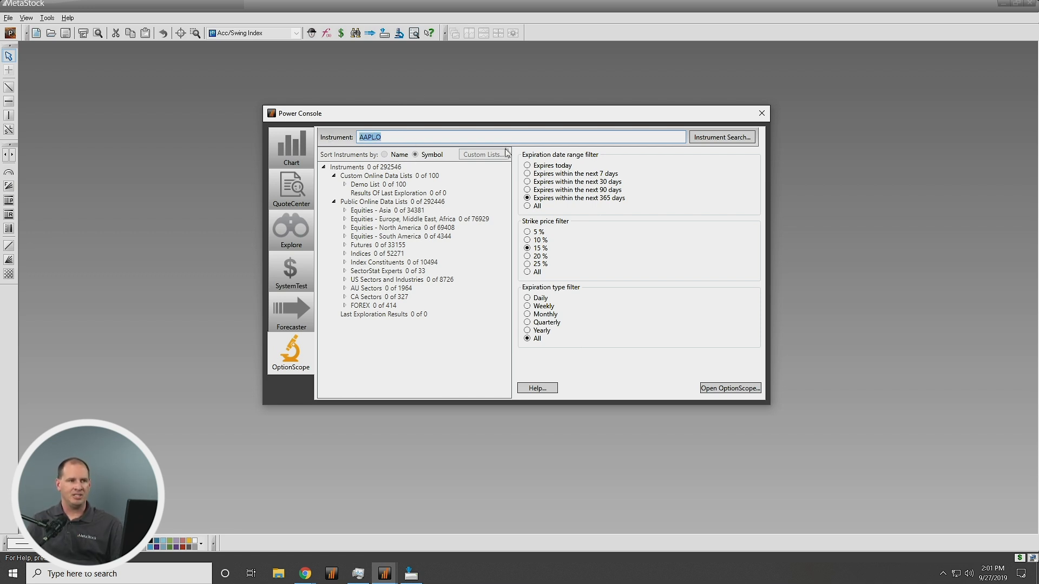
# Step: Clear the Instrument box and select AAPL.O Apple Inc from the expanded Demo List
pyautogui.click(486, 136)
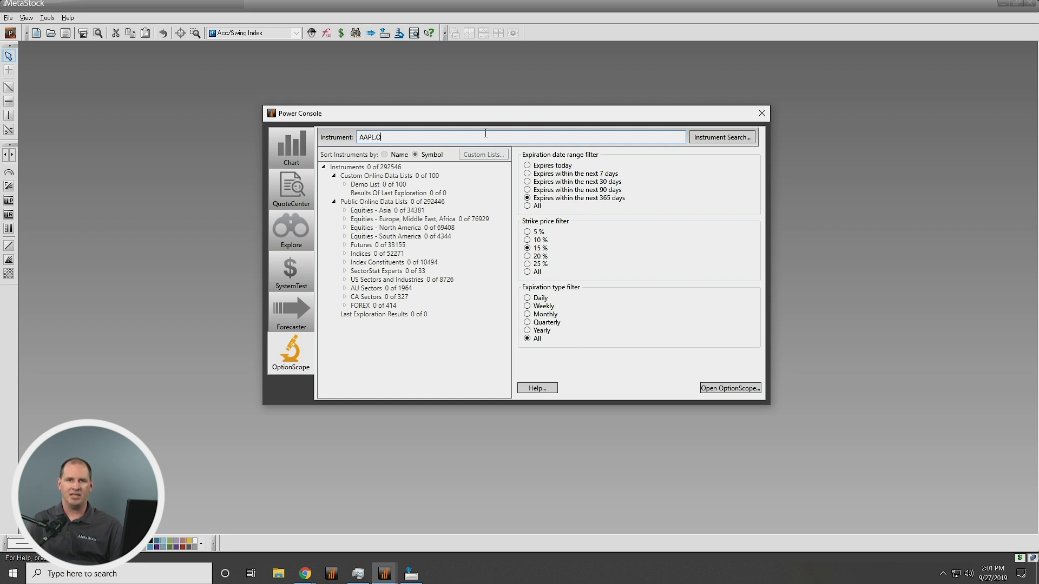
pyautogui.moveTo(436, 140)
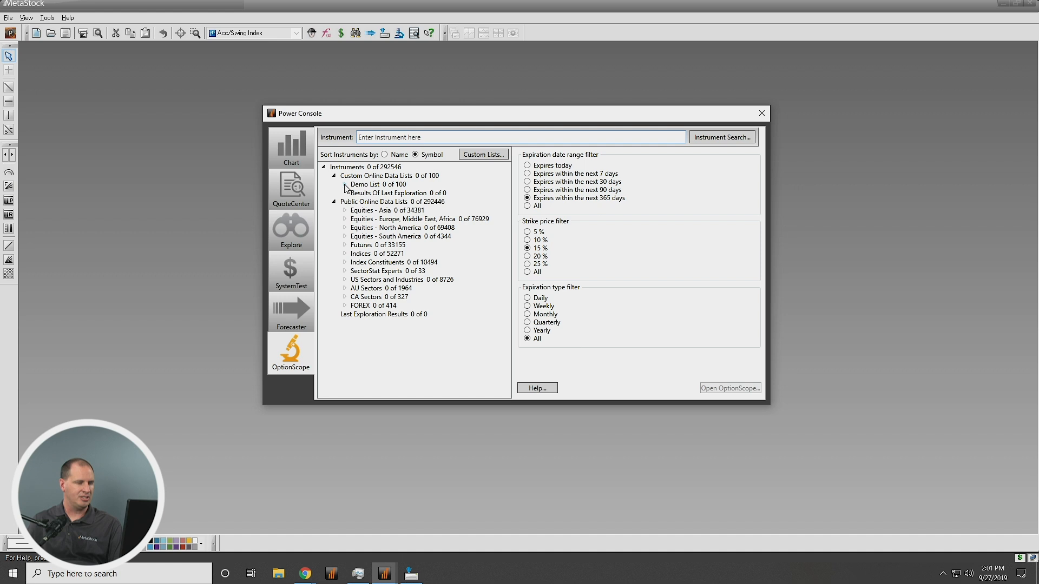
pyautogui.click(344, 184)
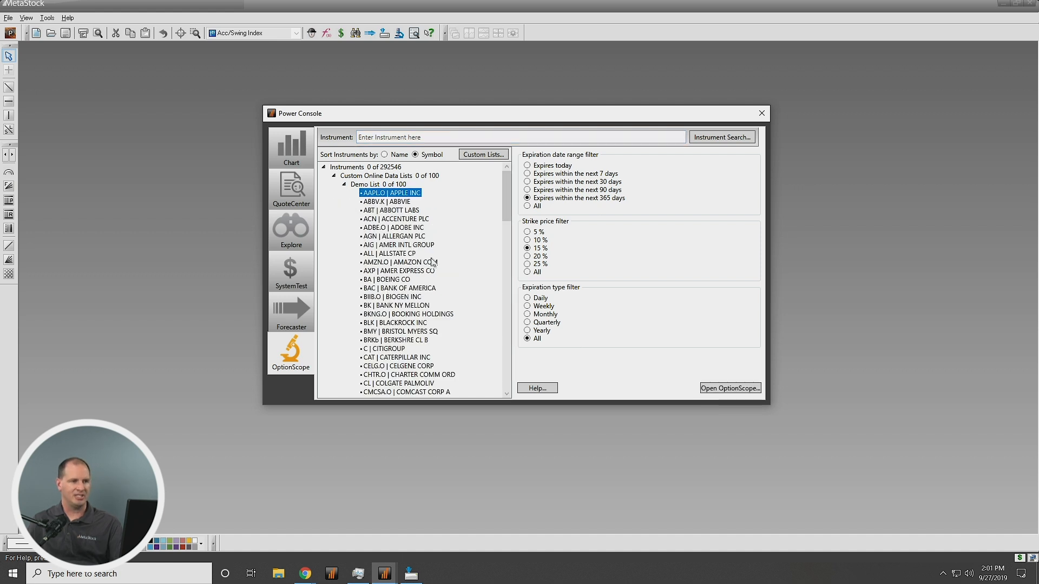
pyautogui.moveTo(749, 372)
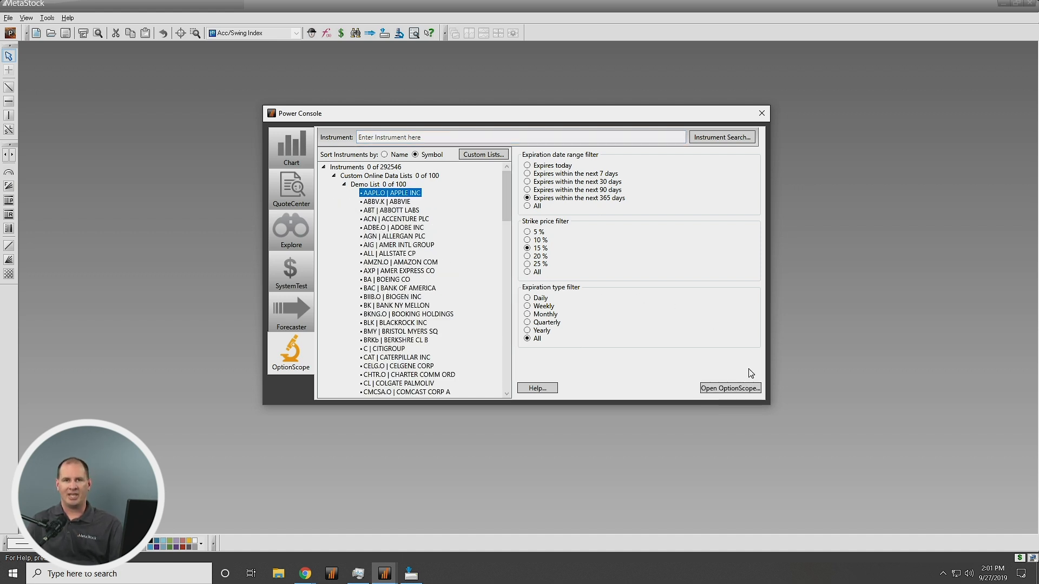
pyautogui.moveTo(589, 345)
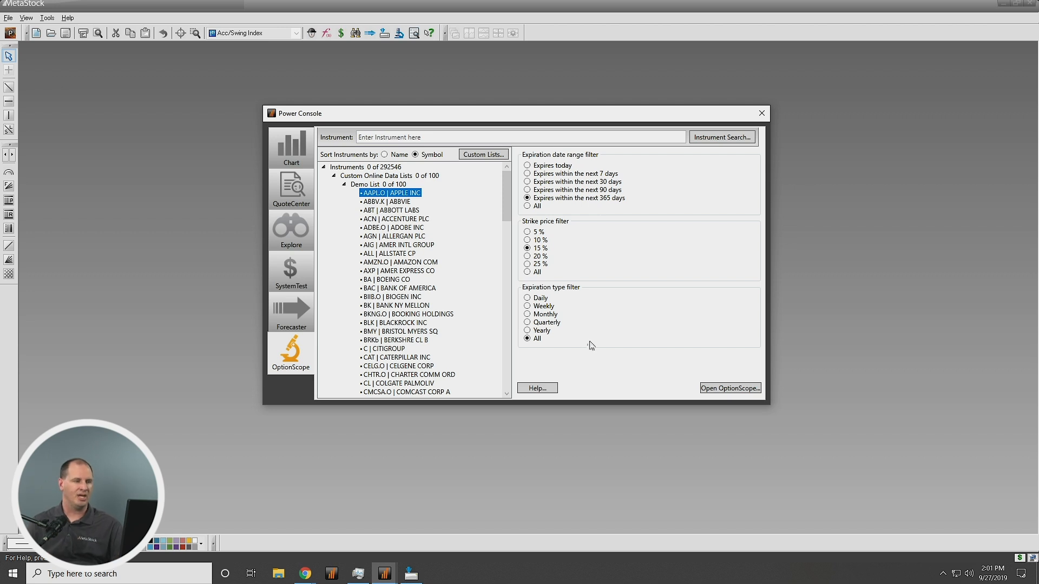
pyautogui.moveTo(577, 218)
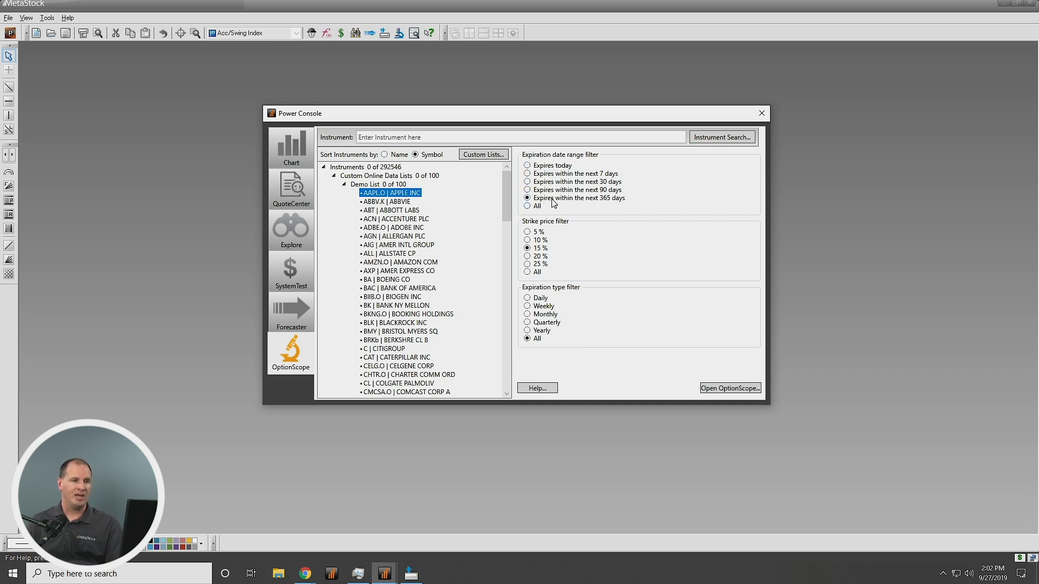
pyautogui.moveTo(600, 206)
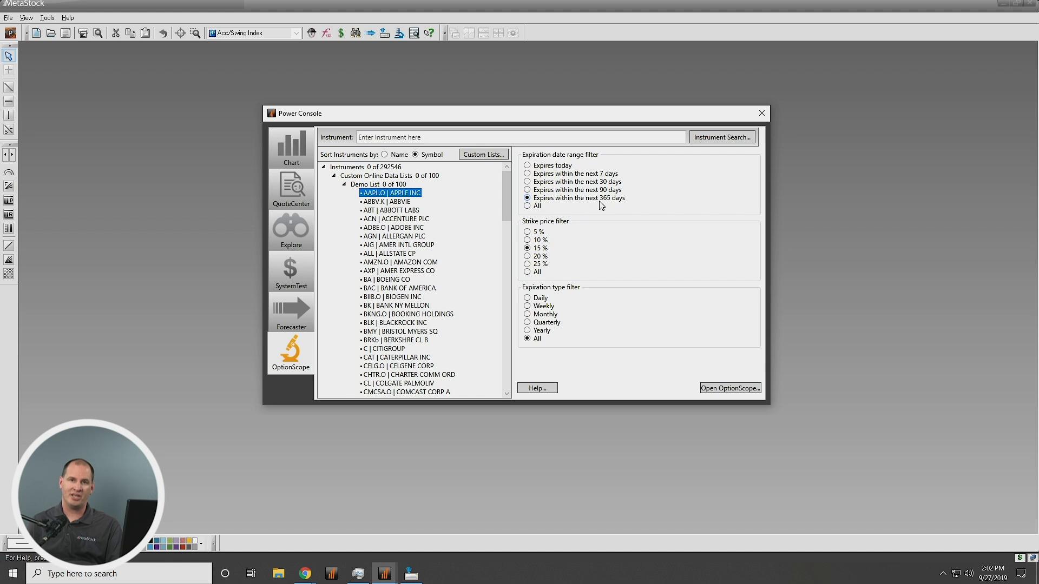
pyautogui.moveTo(550, 223)
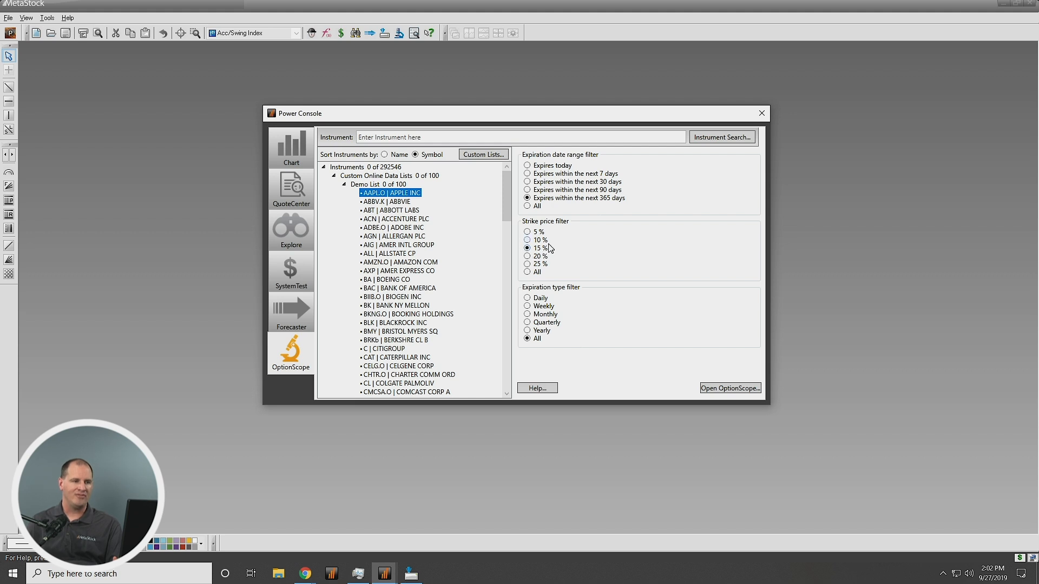
pyautogui.moveTo(547, 299)
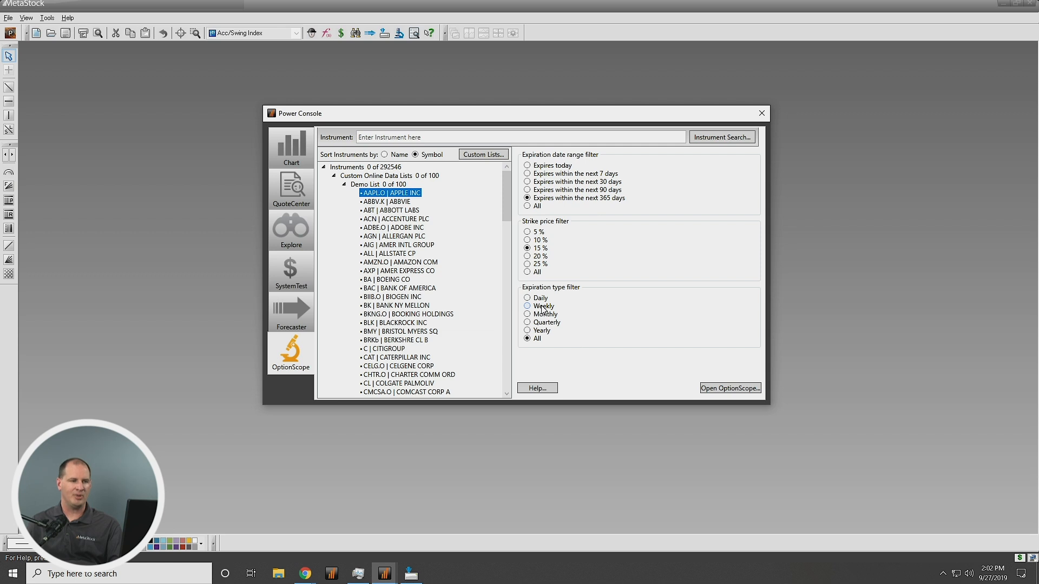
pyautogui.moveTo(566, 325)
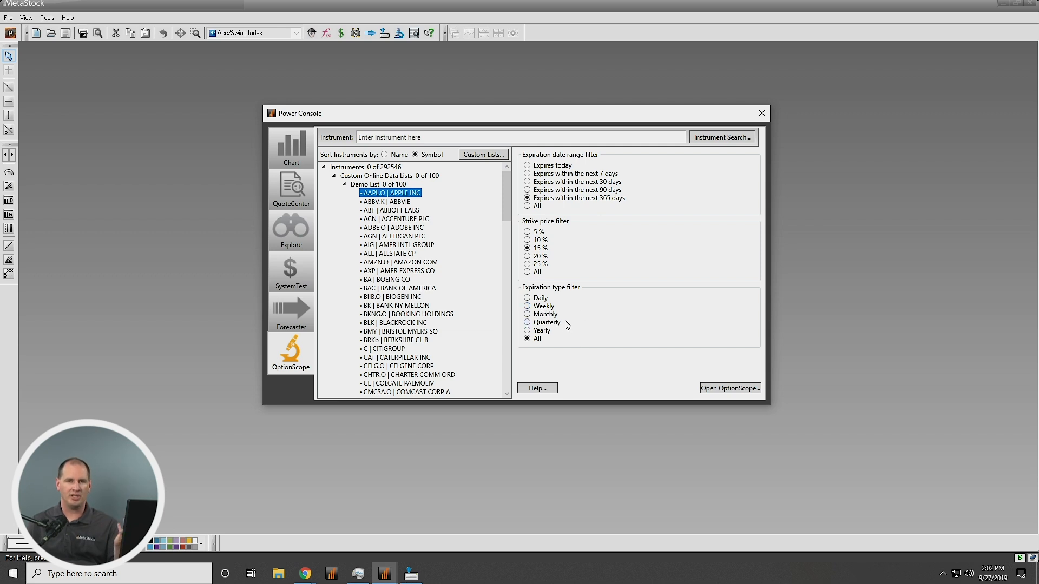
pyautogui.moveTo(572, 332)
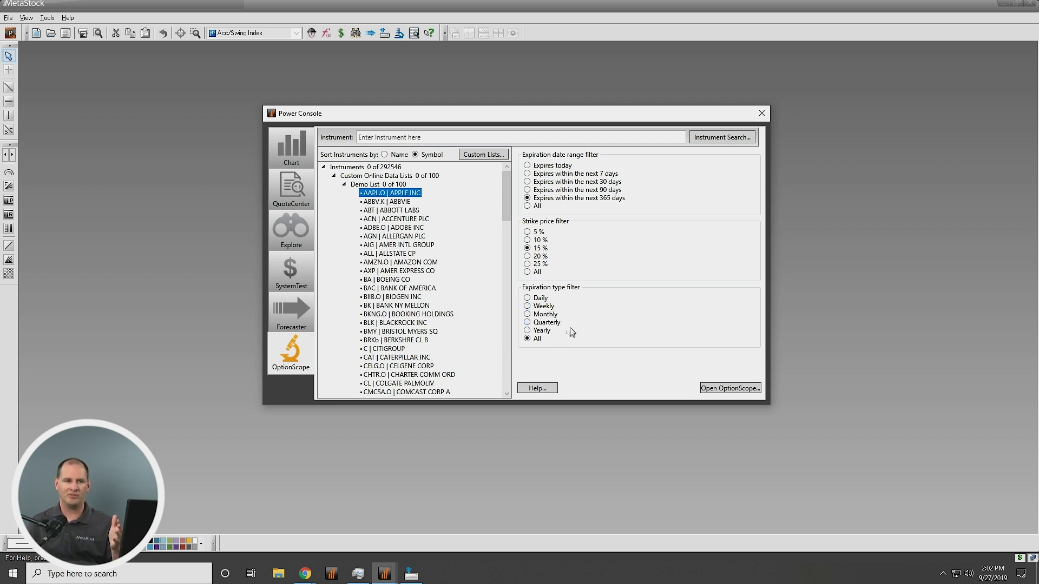
pyautogui.moveTo(765, 378)
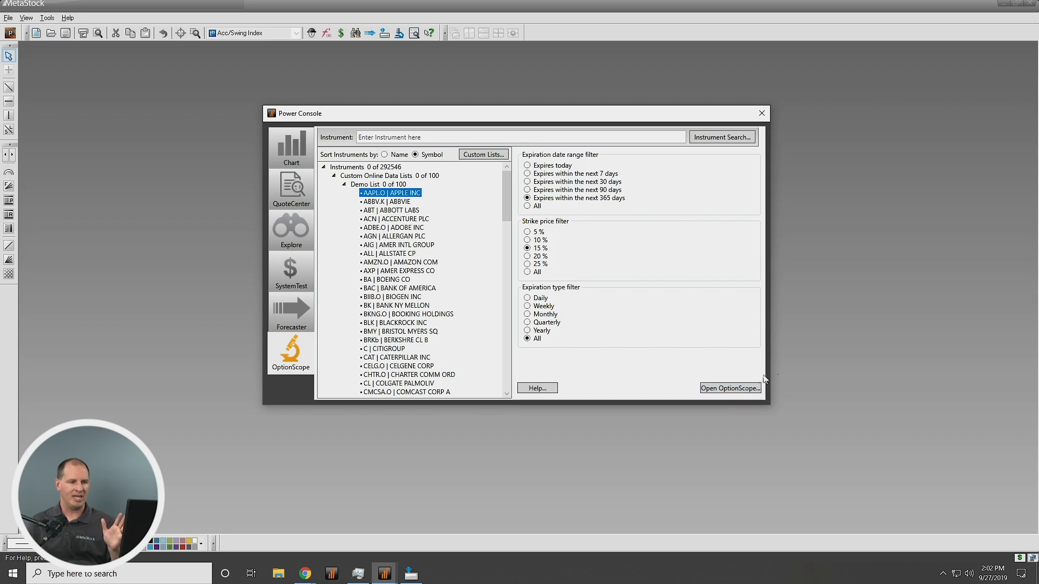
# Step: Launch the OptionScope window showing Apple's calls and puts by expiration and strike
pyautogui.click(728, 389)
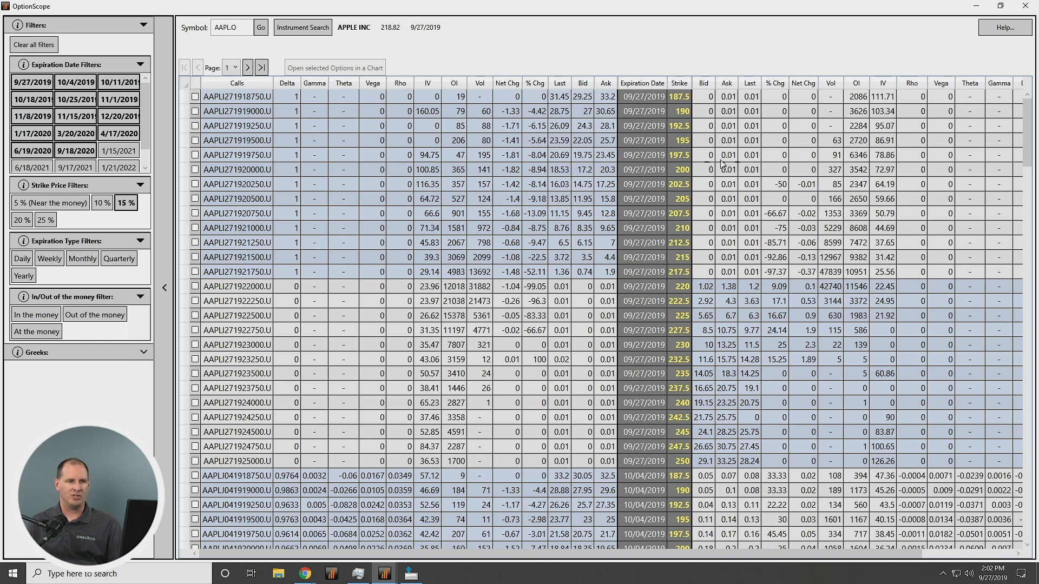
pyautogui.moveTo(91, 22)
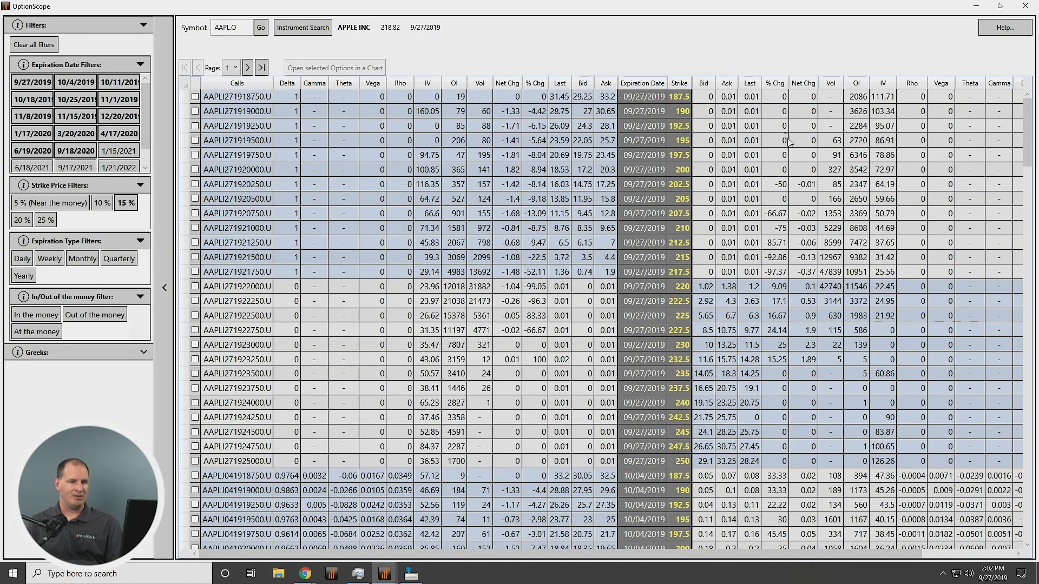
pyautogui.scroll(-3)
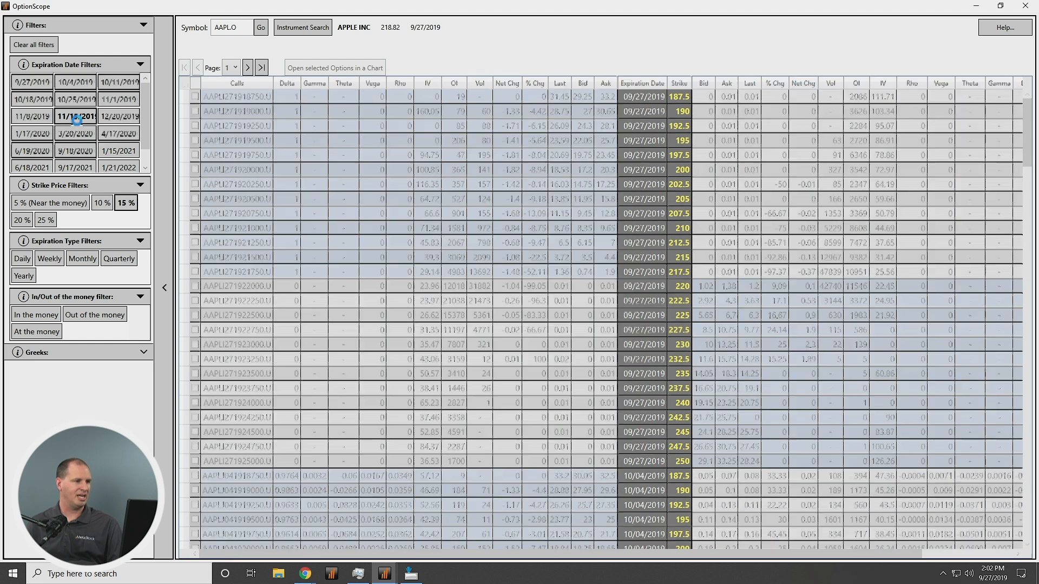
# Step: Filter the chain to 11/15/2019 expirations and bring the put columns into view
pyautogui.click(74, 117)
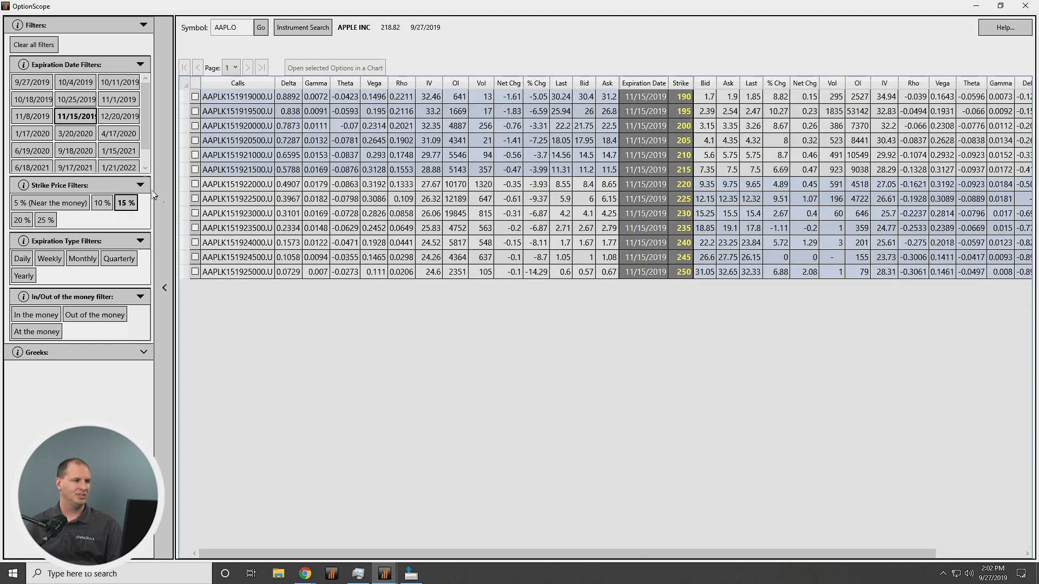
pyautogui.moveTo(329, 106)
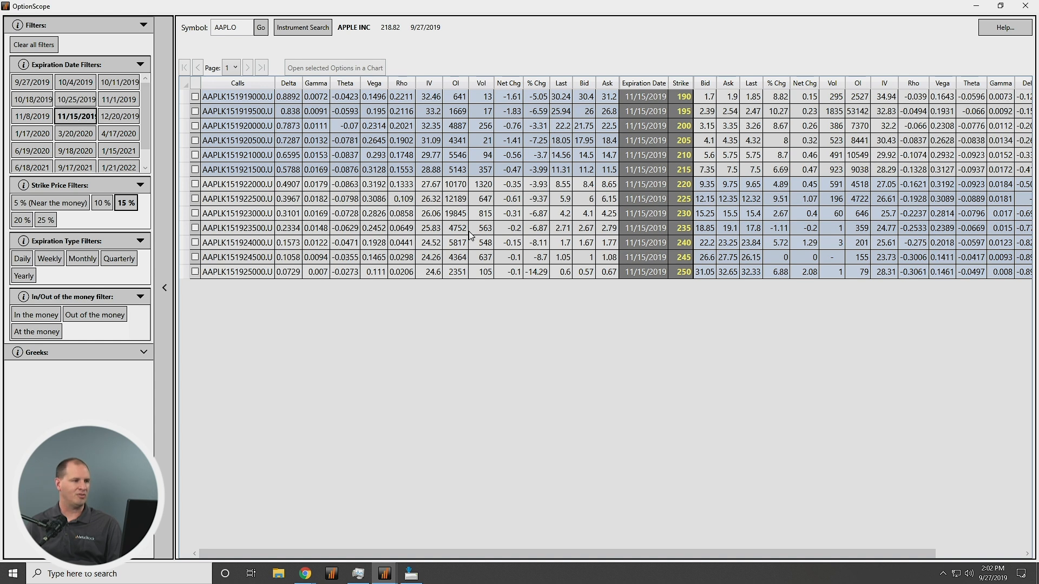
pyautogui.moveTo(112, 222)
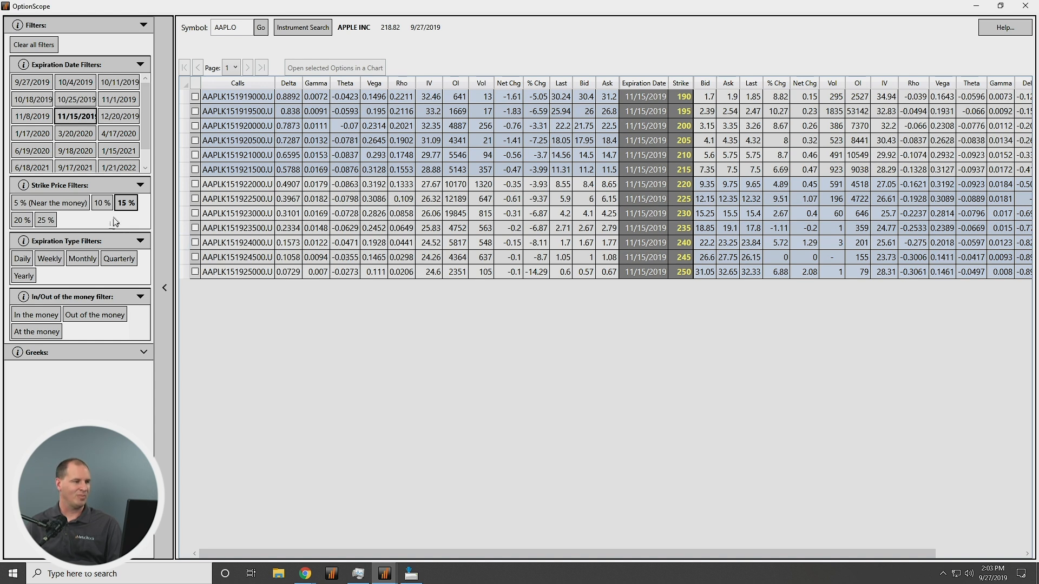
pyautogui.moveTo(120, 209)
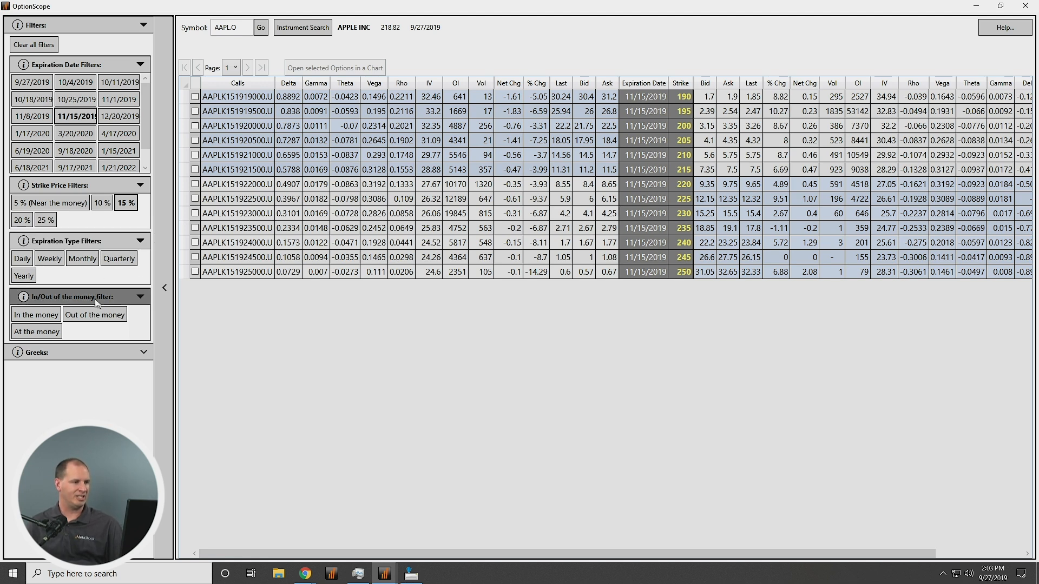
pyautogui.moveTo(83, 273)
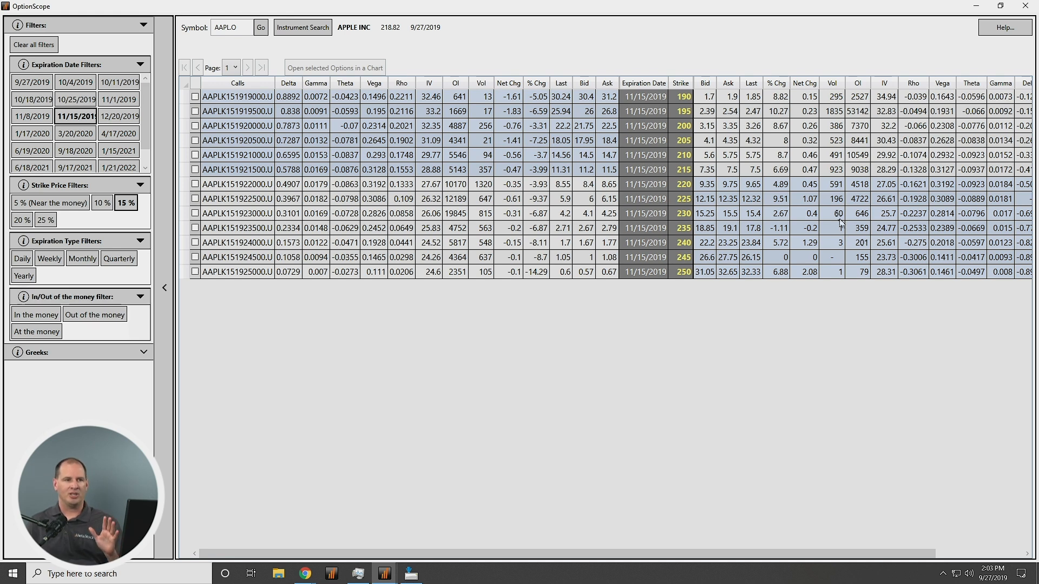
pyautogui.moveTo(670, 168)
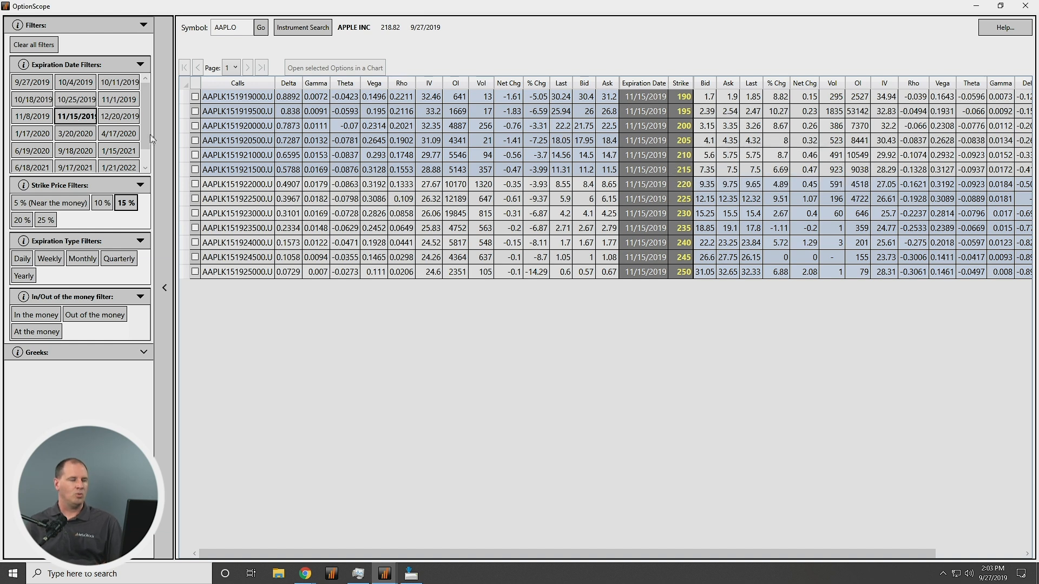
pyautogui.moveTo(257, 97)
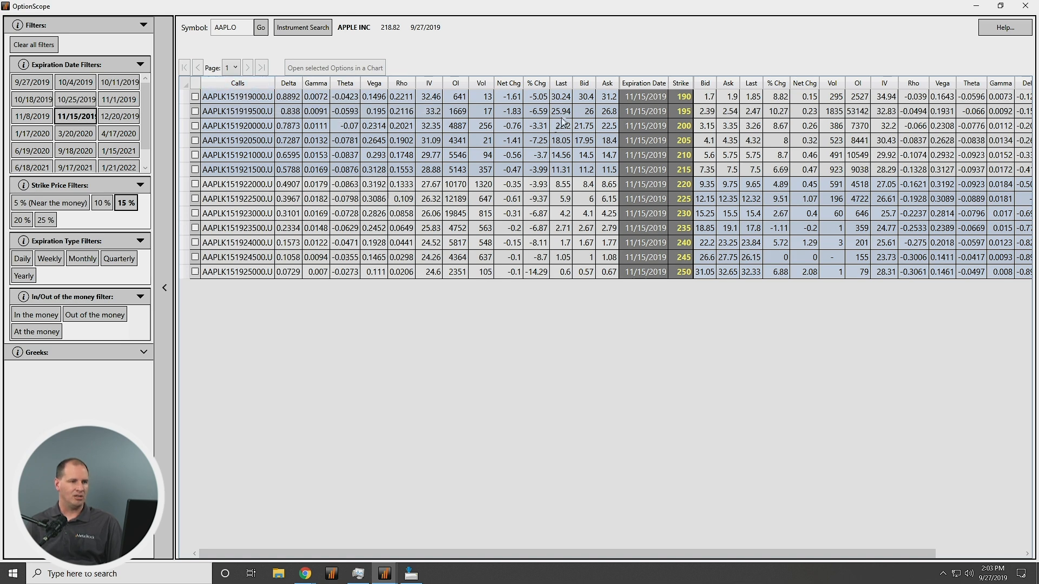
pyautogui.hscroll(3)
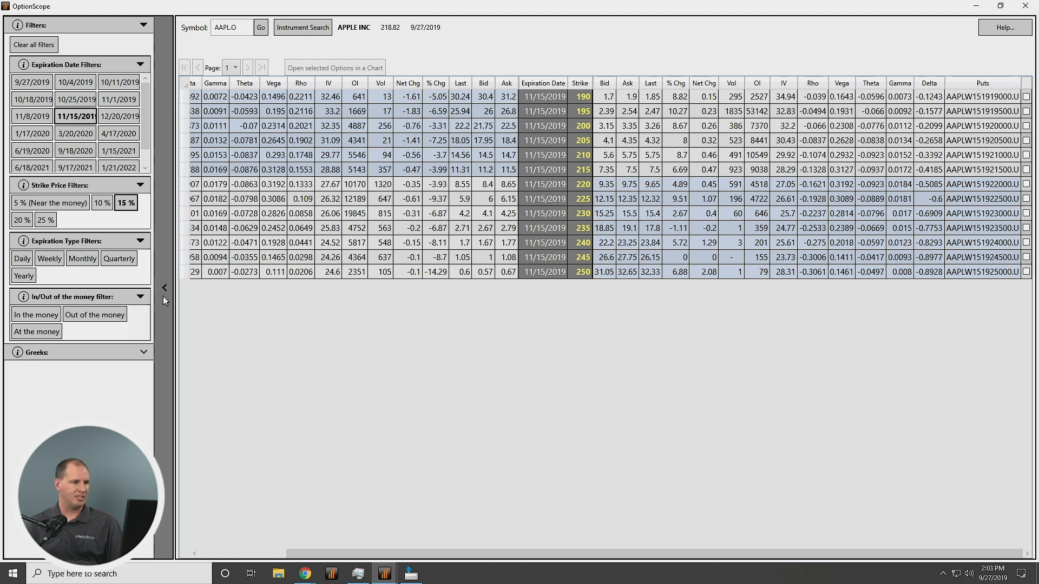
# Step: Toggle the Filters panel on the left edge of the full-screen AAPL grid
pyautogui.click(164, 288)
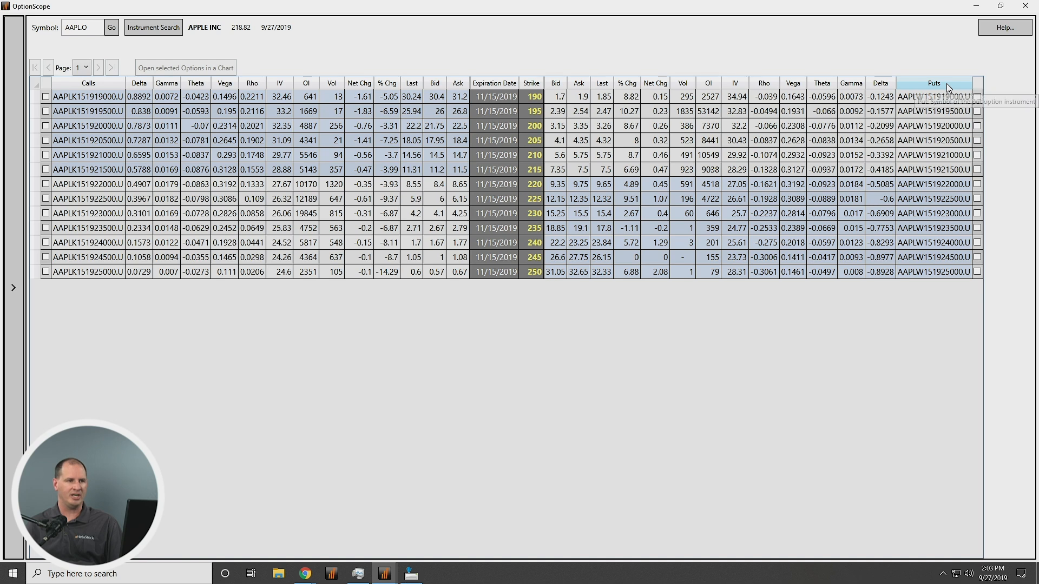
pyautogui.moveTo(140, 84)
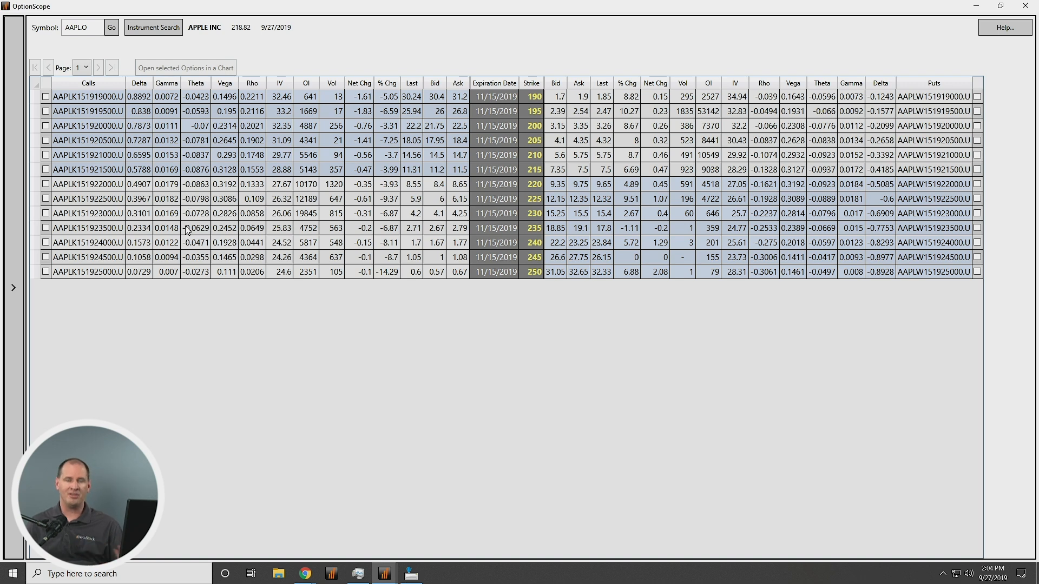
pyautogui.moveTo(56, 257)
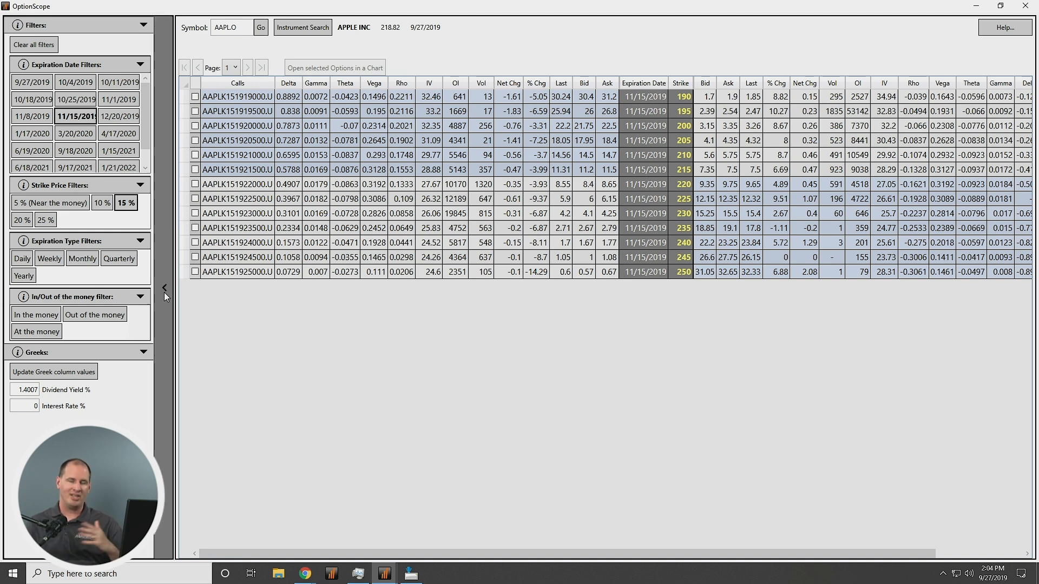
# Step: Collapse and re-expand the Filters panel, then restore OptionScope to a smaller window
pyautogui.click(164, 288)
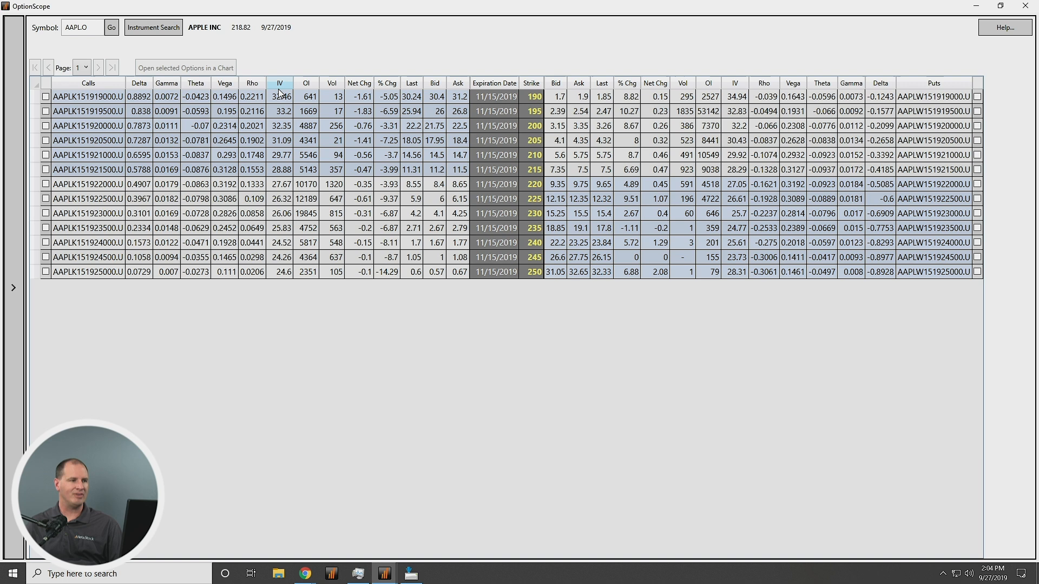
pyautogui.moveTo(331, 87)
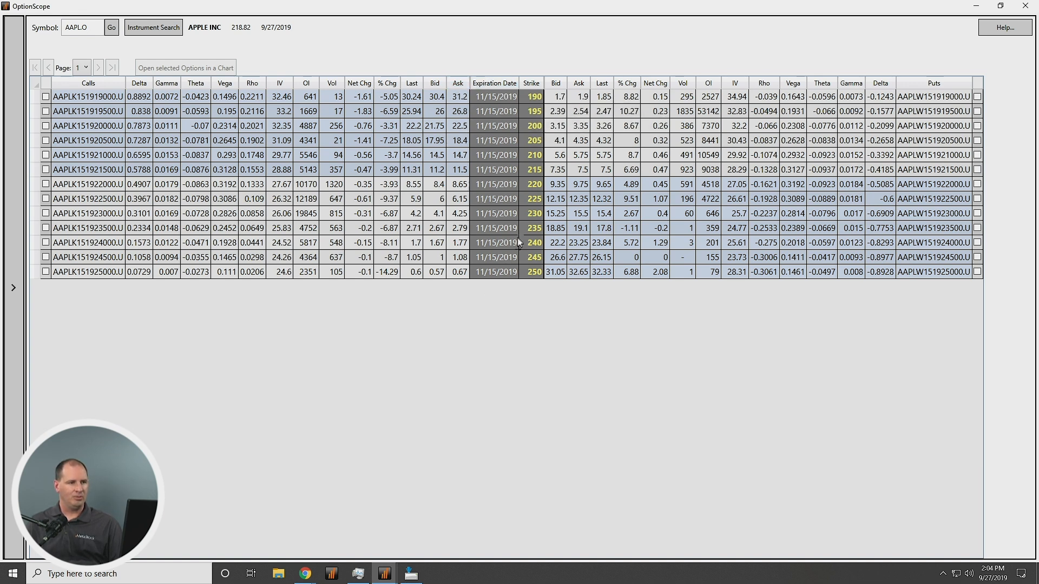
pyautogui.moveTo(485, 259)
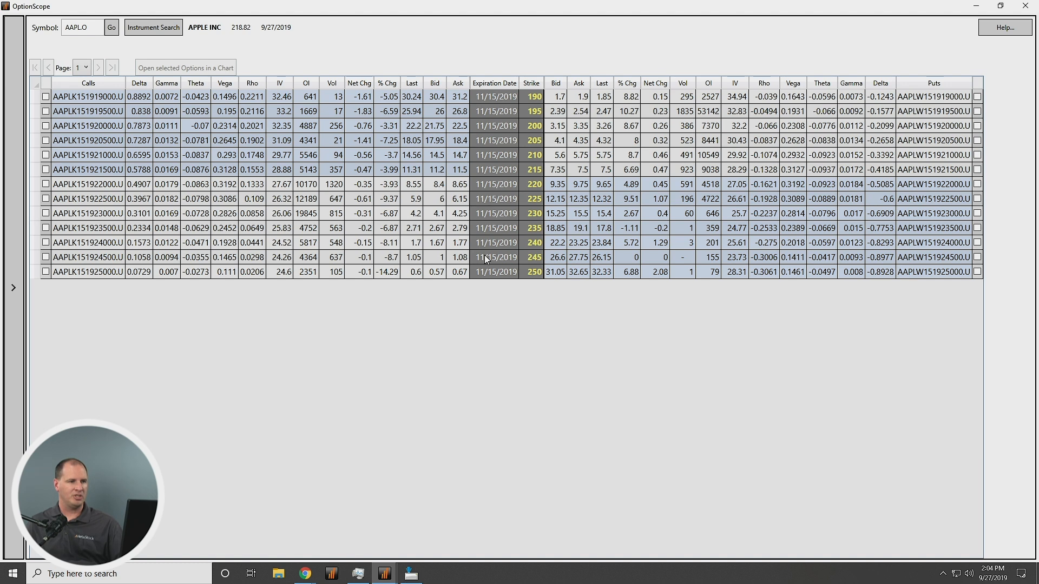
pyautogui.moveTo(528, 290)
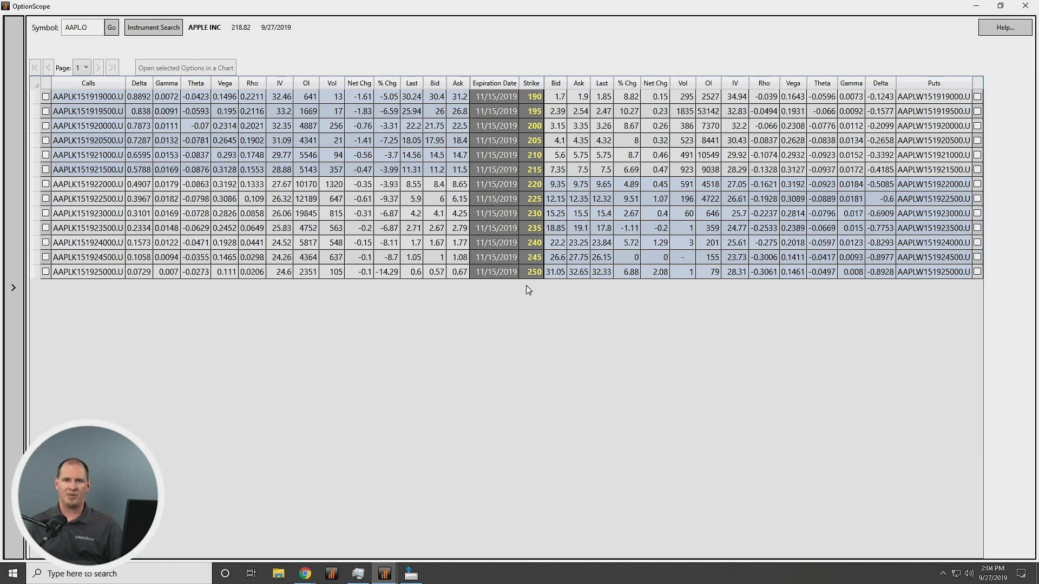
pyautogui.moveTo(540, 274)
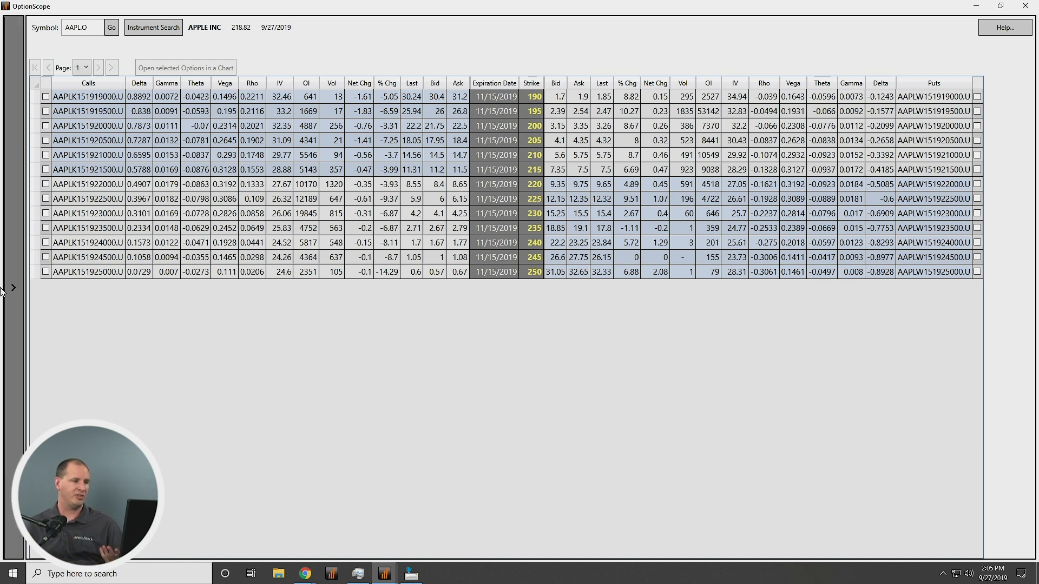
pyautogui.click(6, 288)
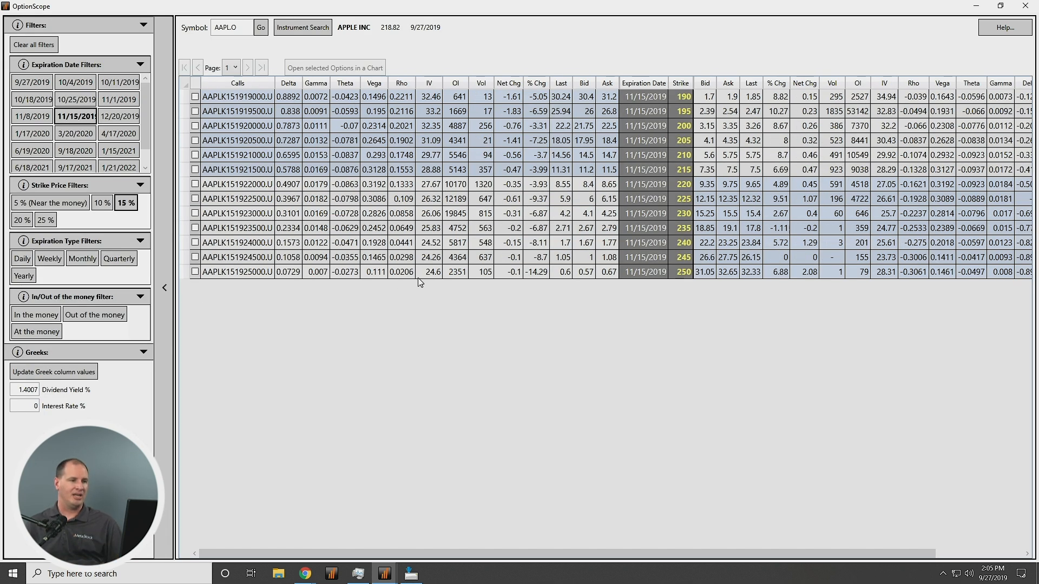
pyautogui.moveTo(422, 281)
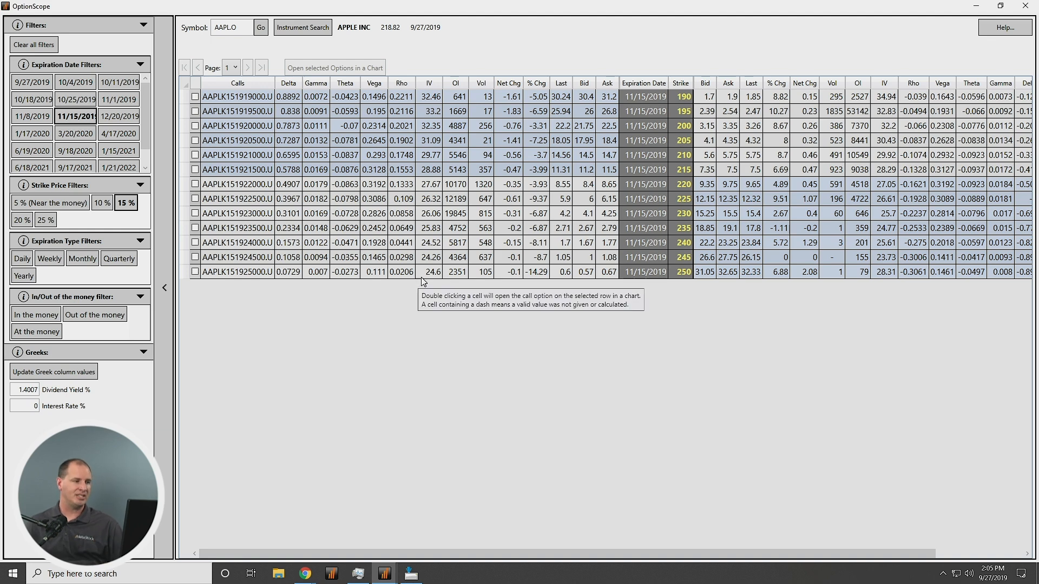
pyautogui.click(1000, 7)
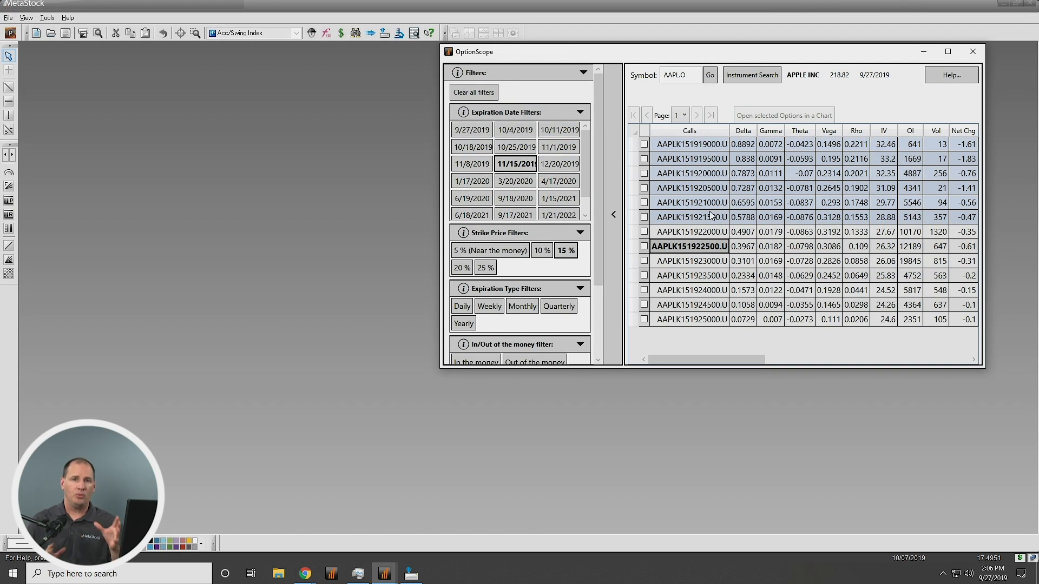
pyautogui.moveTo(693, 232)
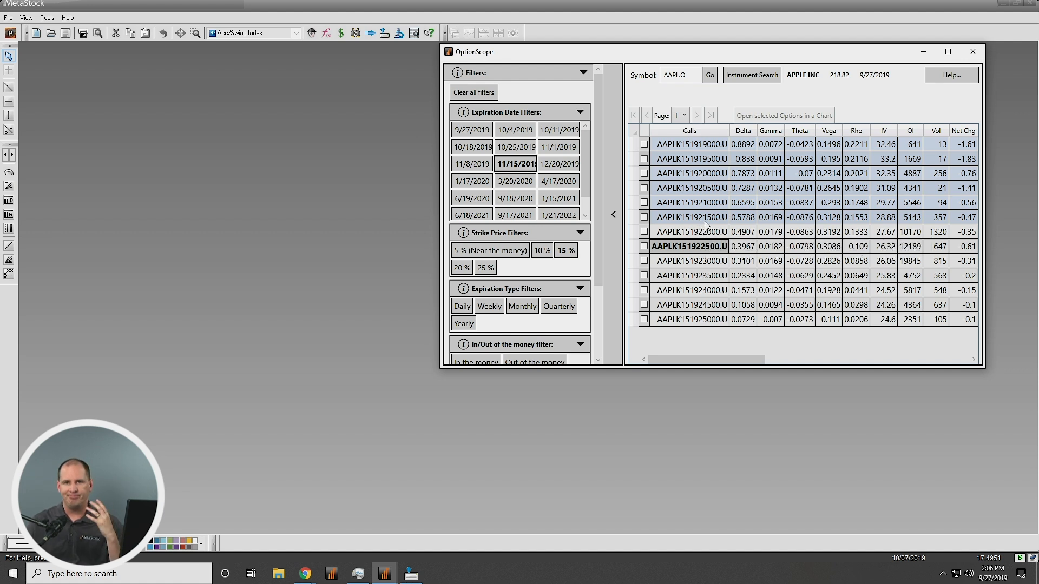
pyautogui.moveTo(696, 222)
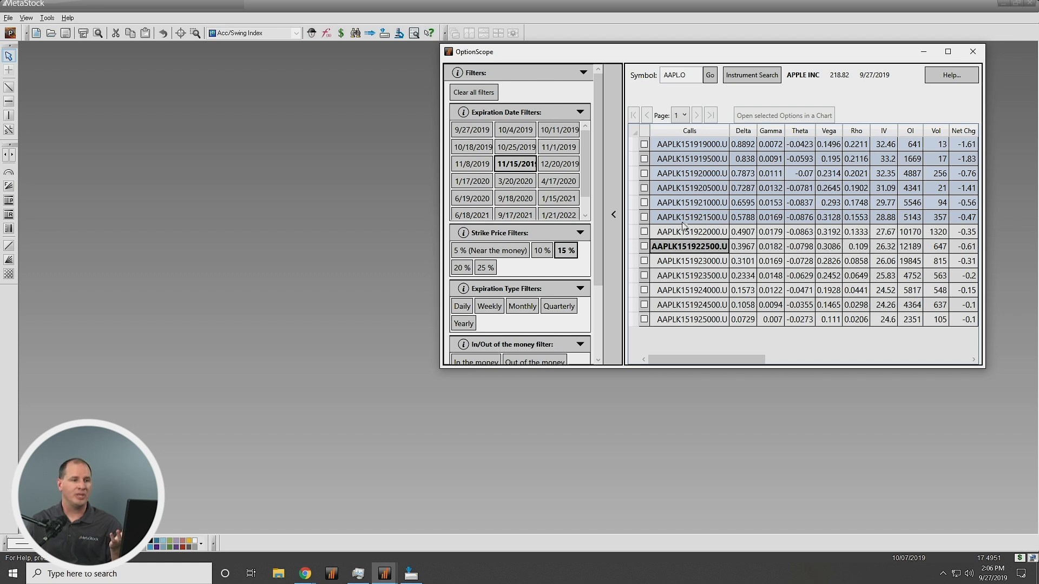
# Step: Open price charts for the 220 and 225 strike AAPL Nov 2019 calls
pyautogui.doubleClick(689, 218)
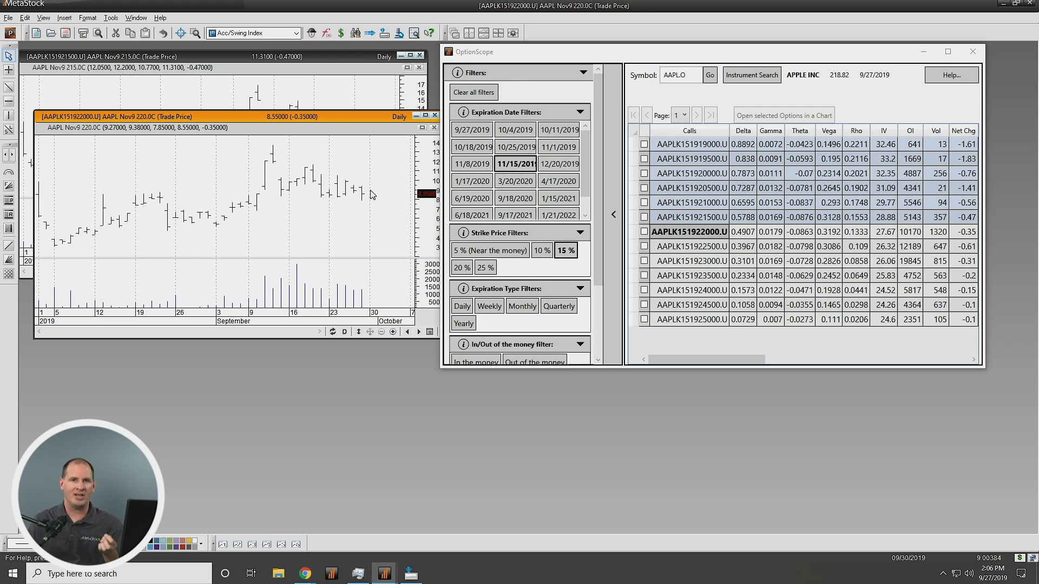
pyautogui.moveTo(347, 230)
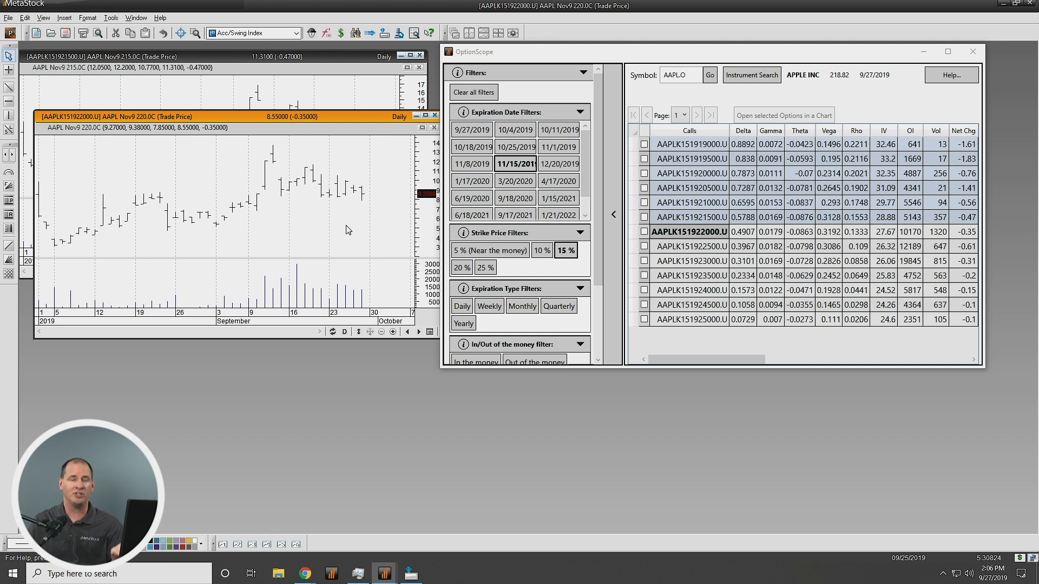
pyautogui.click(689, 246)
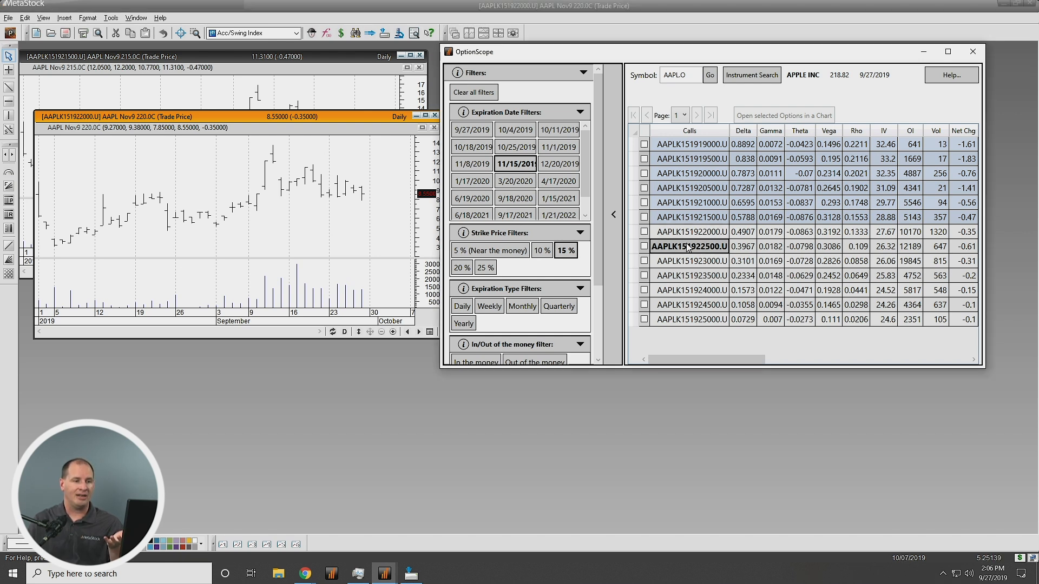
pyautogui.doubleClick(691, 247)
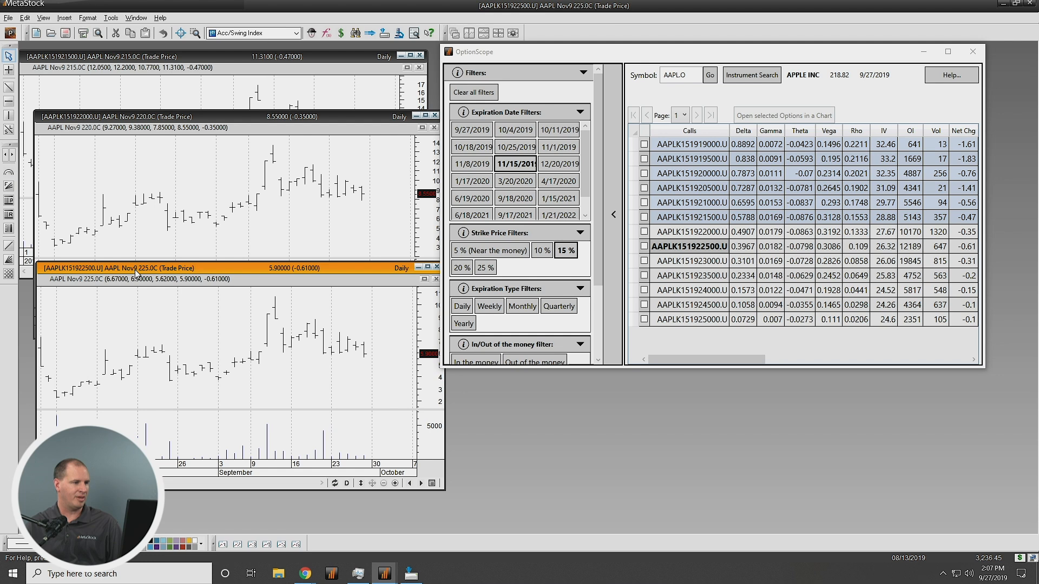
pyautogui.moveTo(250, 225)
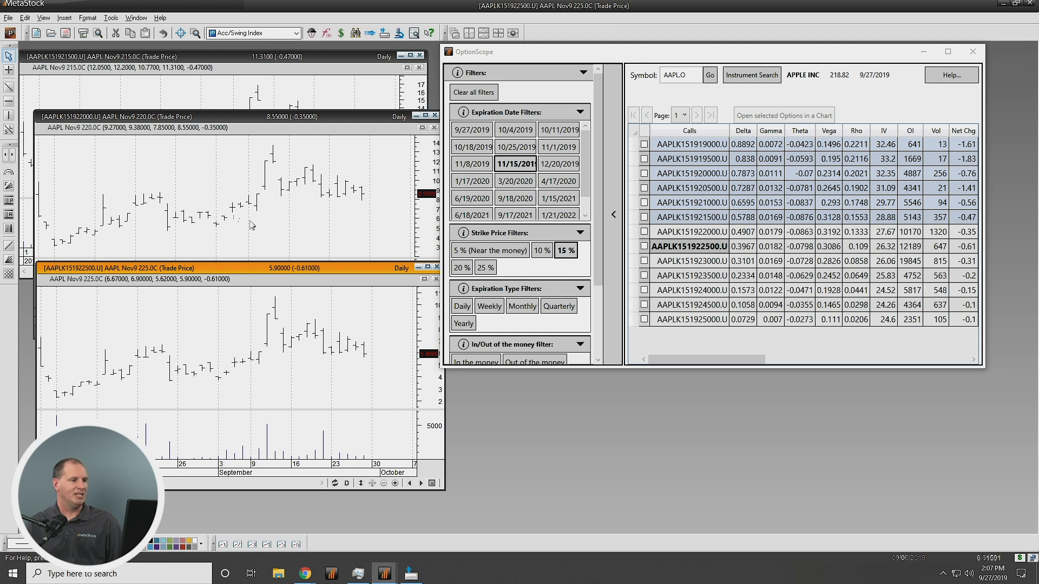
pyautogui.moveTo(265, 223)
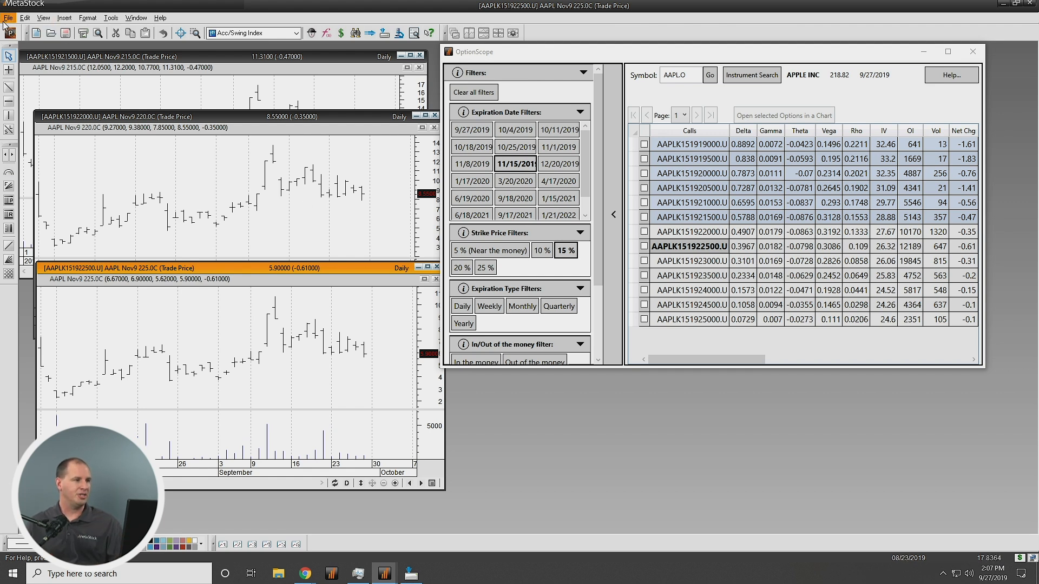
# Step: Close all option charts via File > Close All and bring up the grid's context actions
pyautogui.click(7, 18)
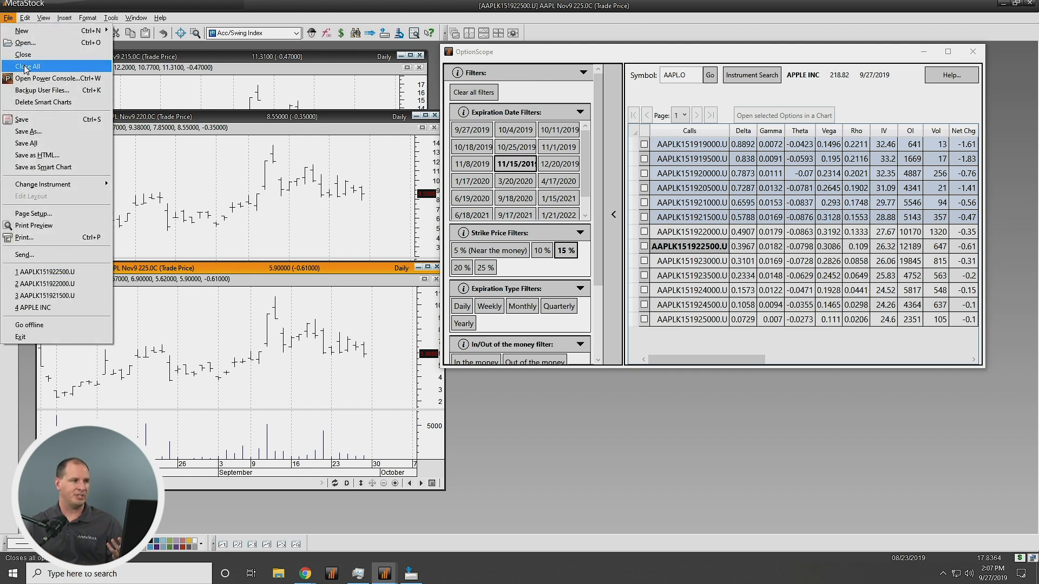
pyautogui.click(28, 66)
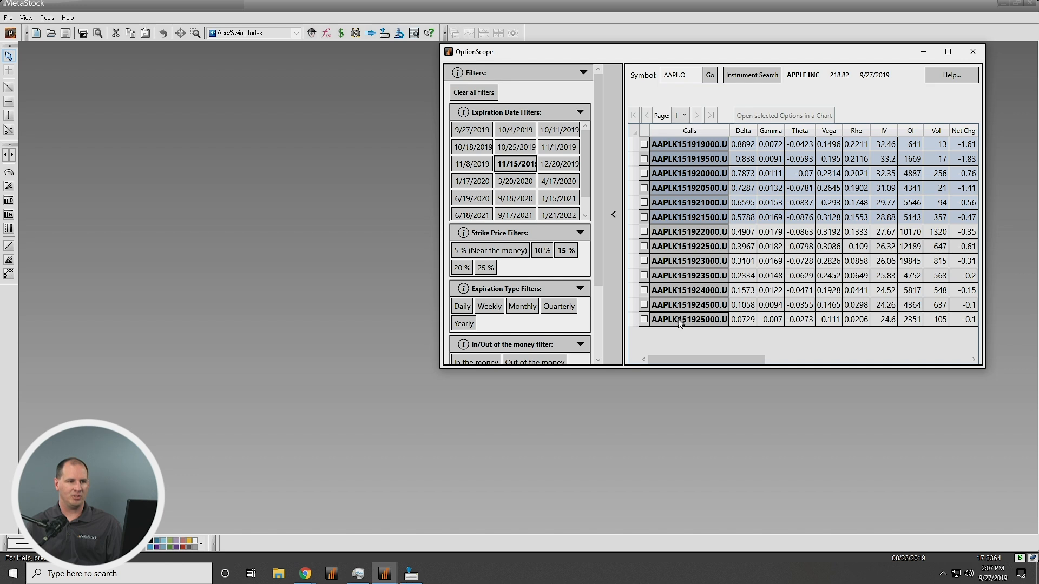
pyautogui.rightClick(689, 232)
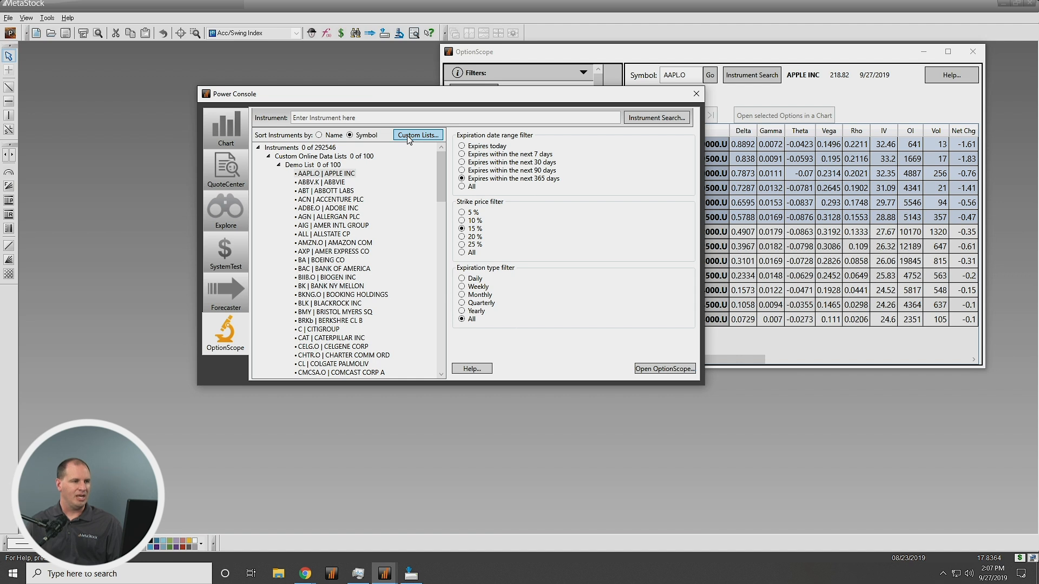
pyautogui.moveTo(412, 140)
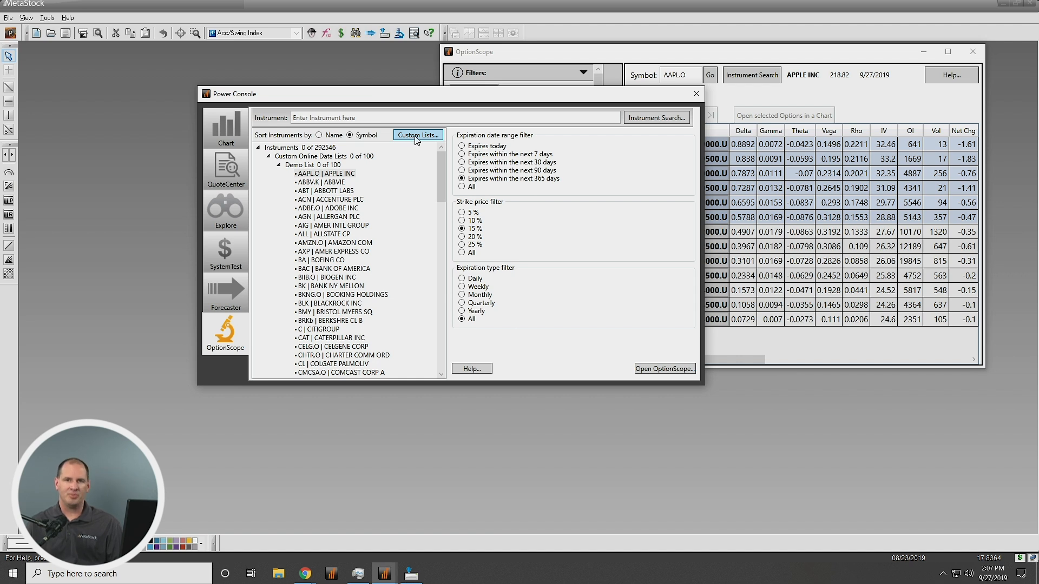
# Step: Create and save a new custom list named 'My Demo Options' holding 13 AAPL contracts
pyautogui.click(417, 136)
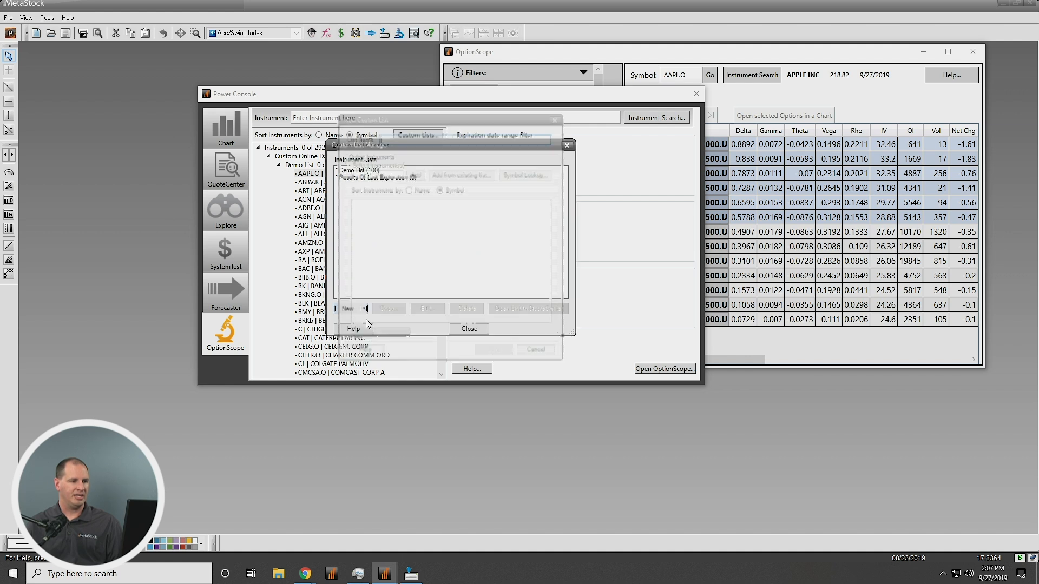
pyautogui.click(348, 309)
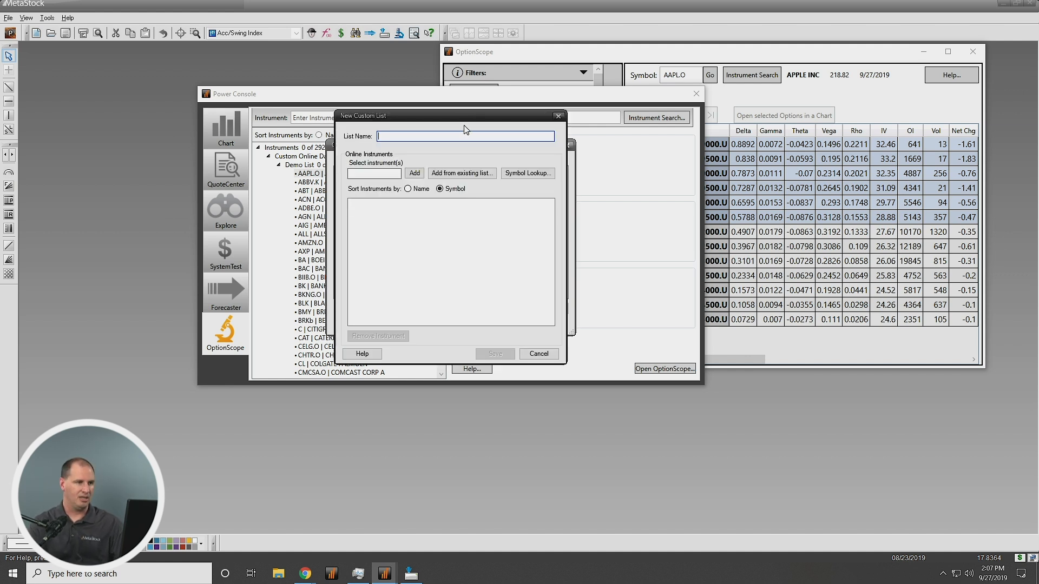
pyautogui.write('My D')
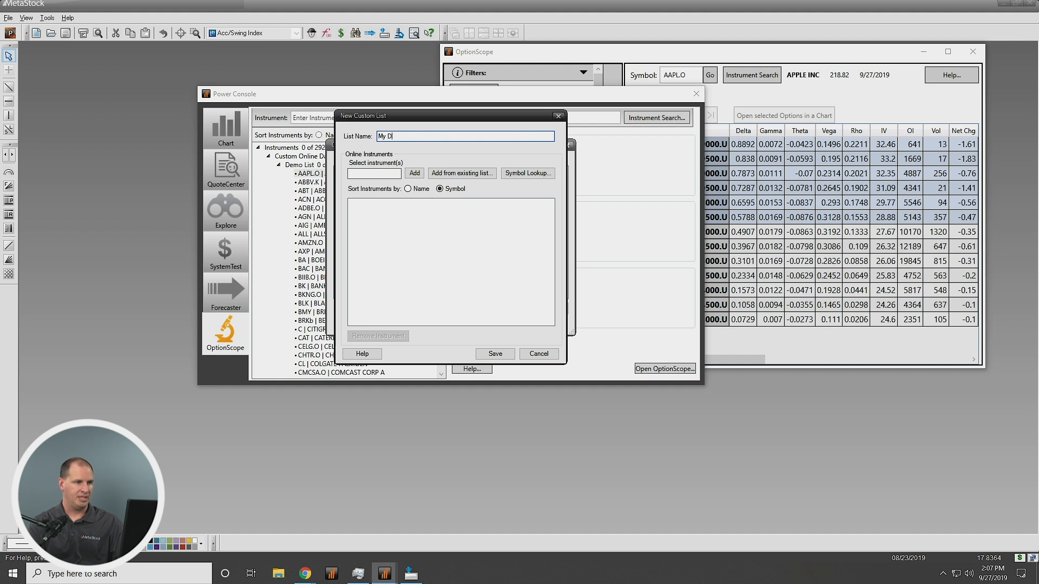
pyautogui.write('emo Opti')
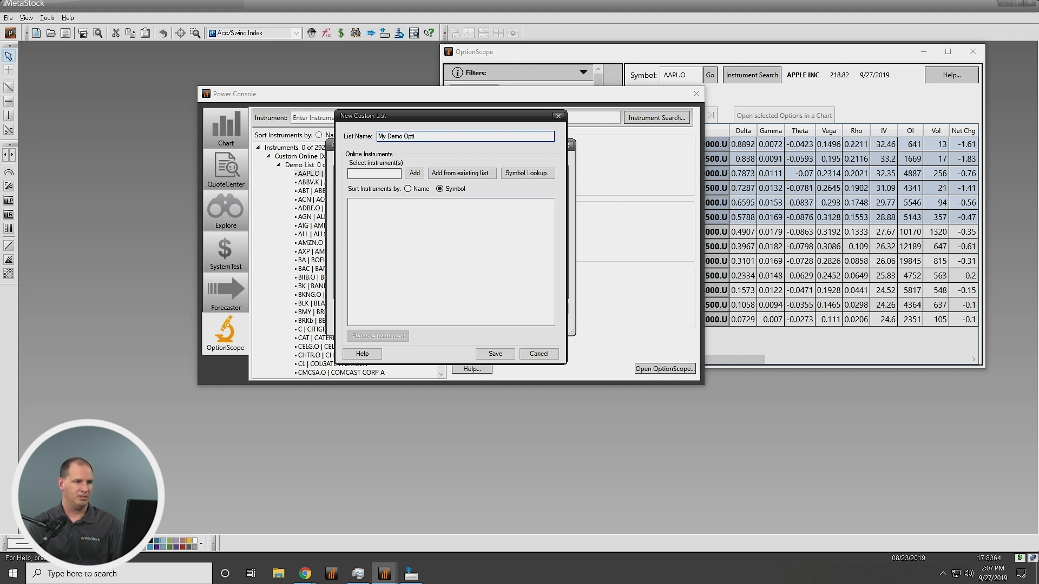
pyautogui.write('ons')
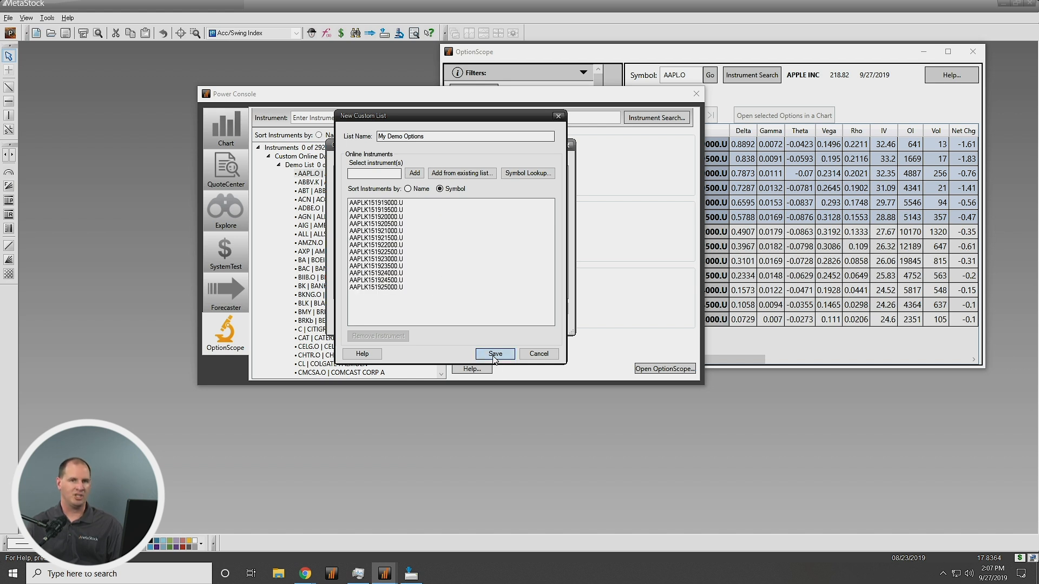
pyautogui.click(494, 353)
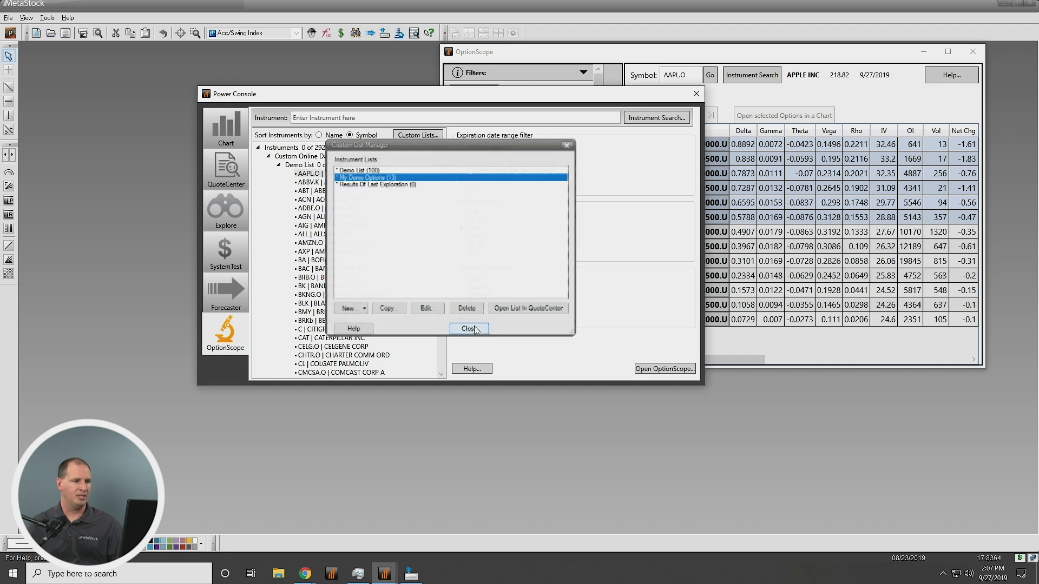
# Step: Close the Custom List Manager and reveal the Custom Online Data Lists group
pyautogui.click(469, 329)
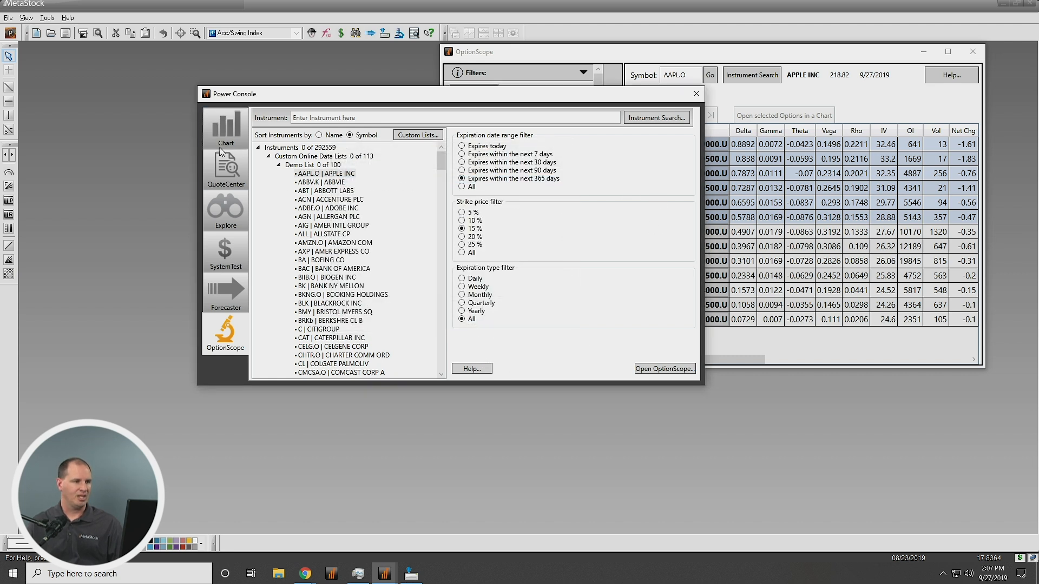
pyautogui.moveTo(270, 154)
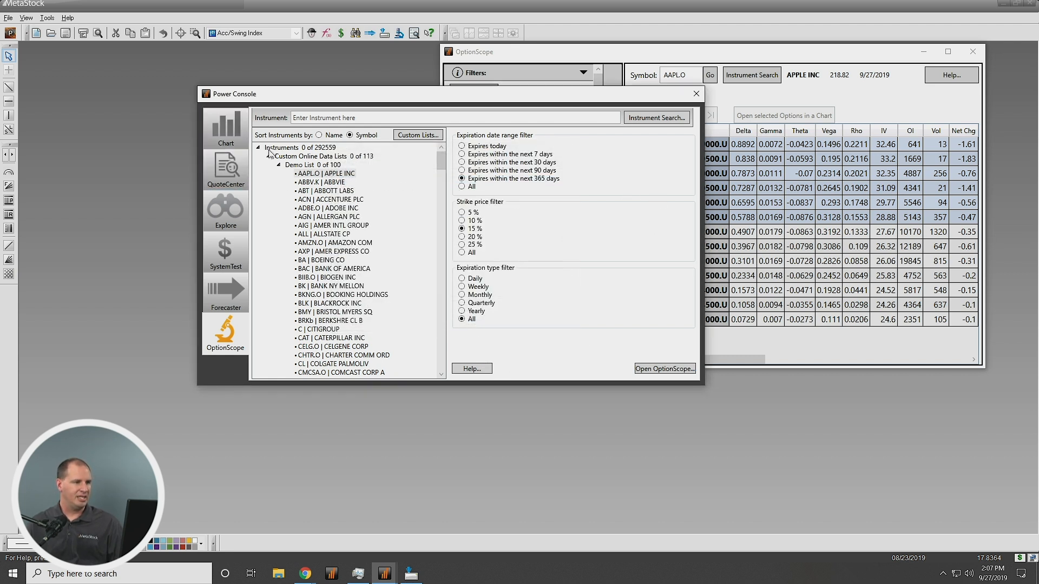
pyautogui.click(323, 155)
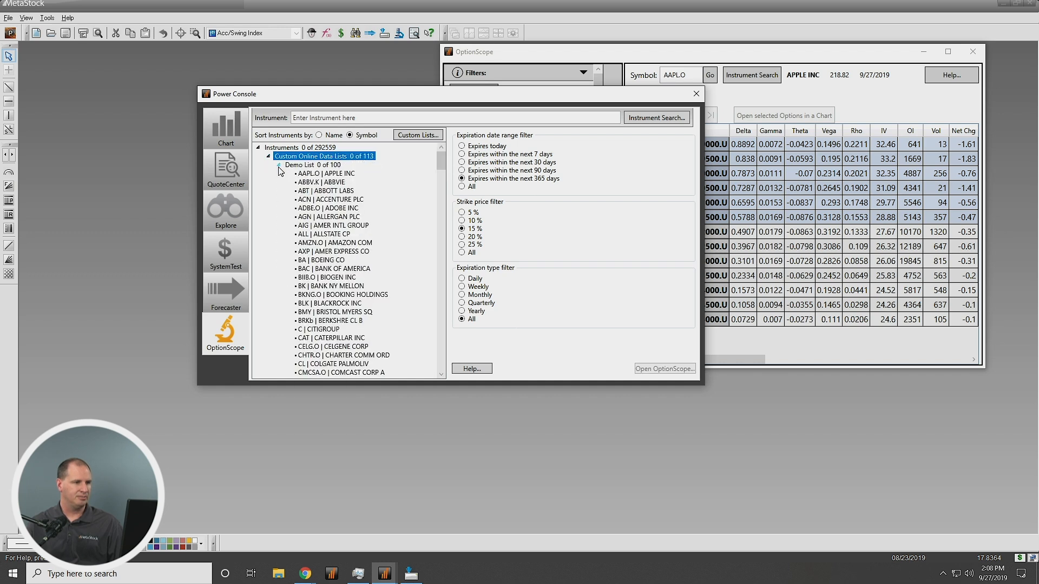
pyautogui.click(269, 165)
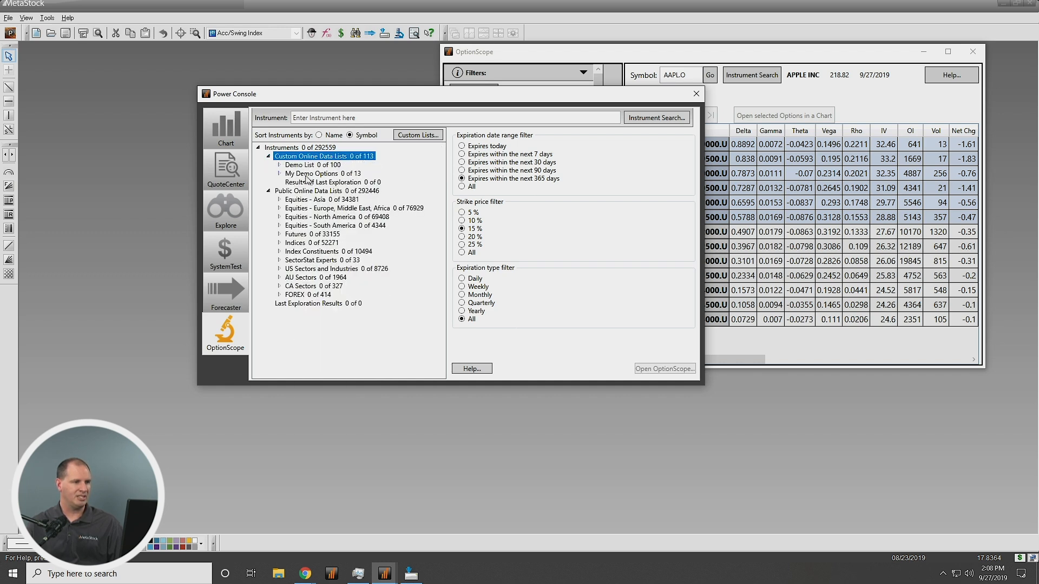
# Step: Step through the QuoteCenter, Explorer and System Test pages of the Power Console
pyautogui.click(269, 173)
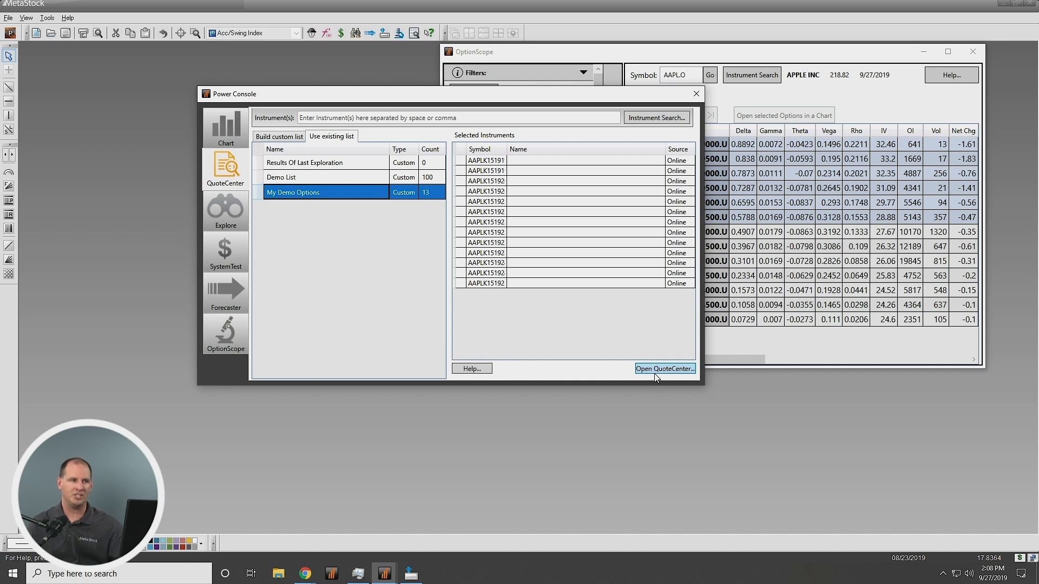
pyautogui.click(225, 211)
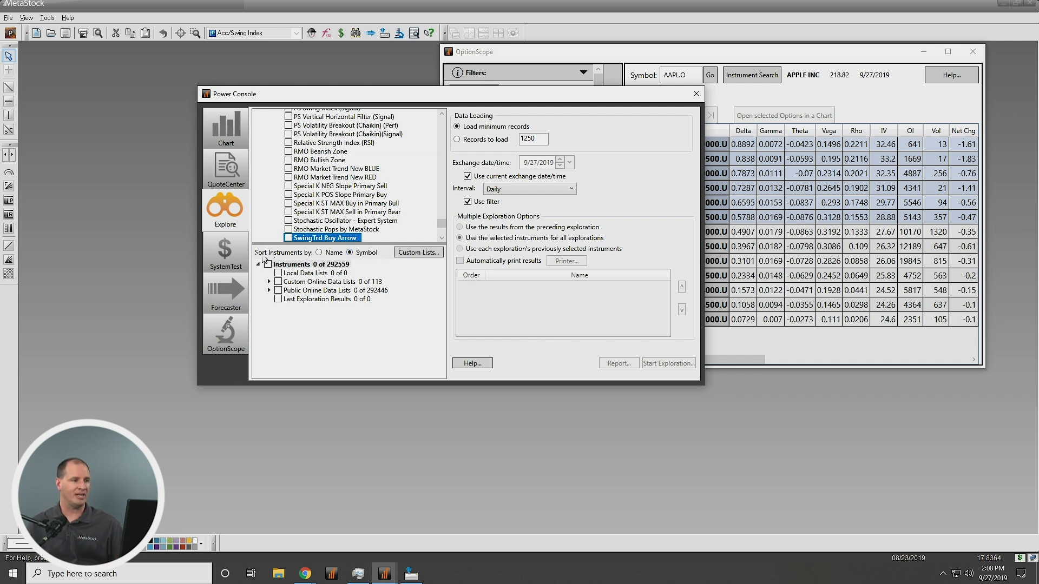
pyautogui.click(225, 252)
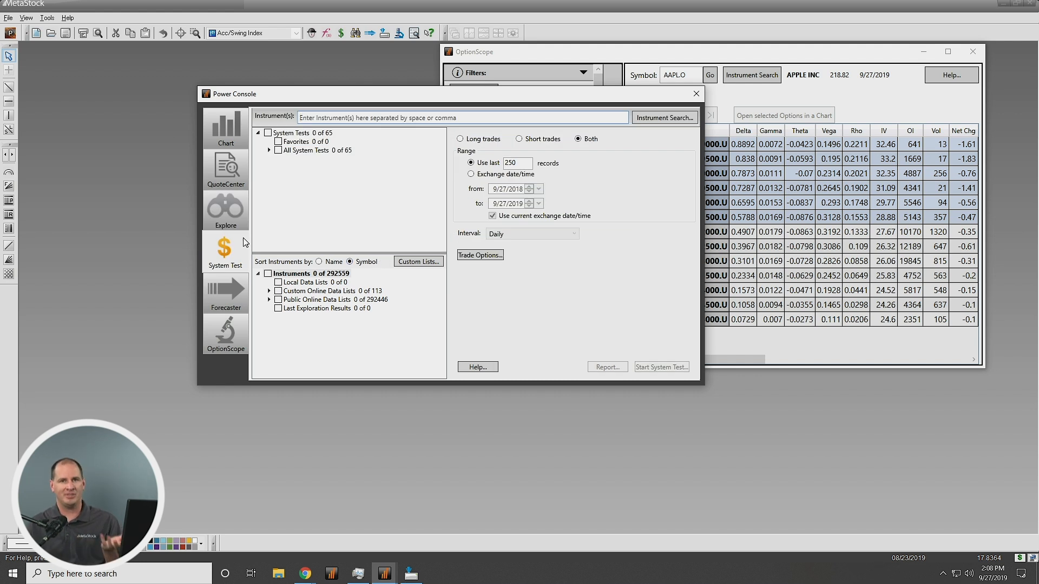
pyautogui.moveTo(225, 294)
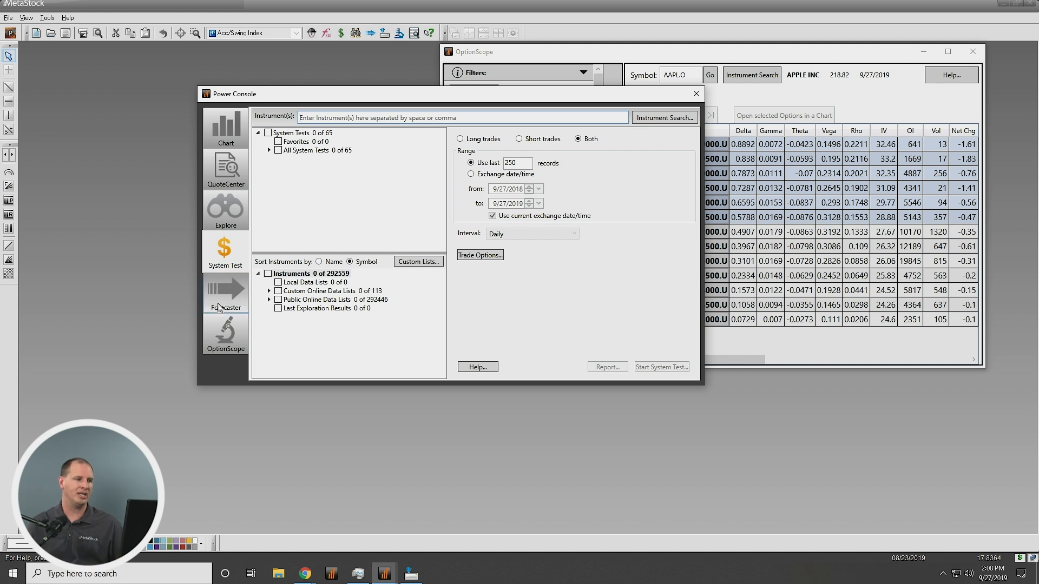
pyautogui.moveTo(382, 307)
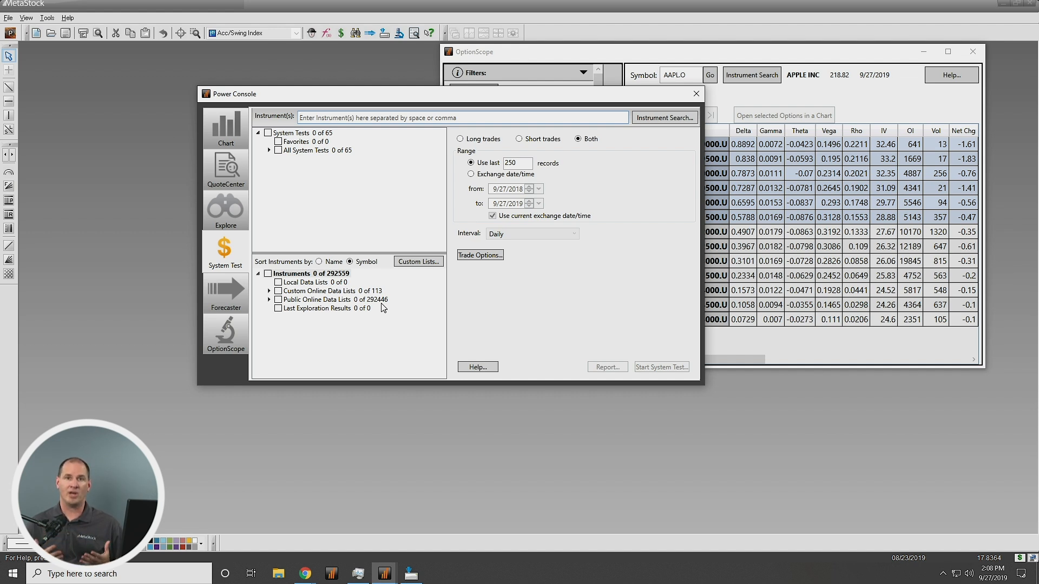
pyautogui.moveTo(450, 96)
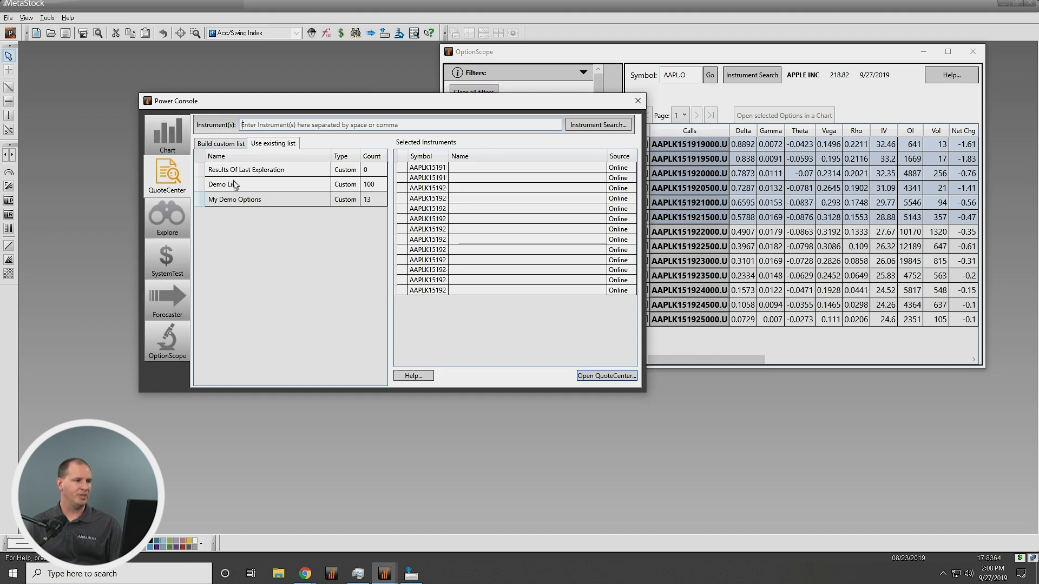
# Step: Open the My Demo Options list in QuoteCenter to view its AAPL option quotes
pyautogui.click(234, 199)
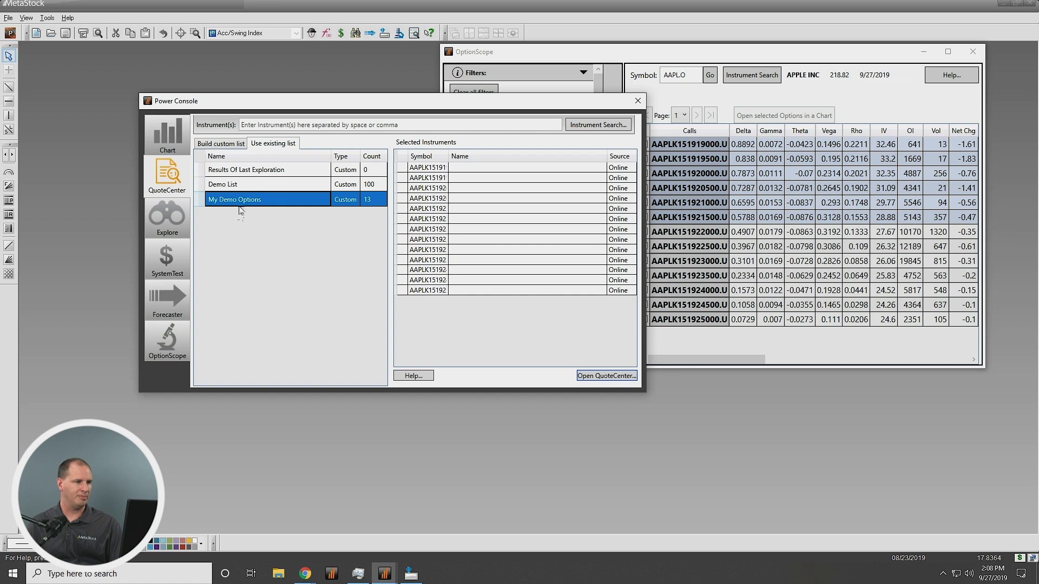
pyautogui.click(604, 375)
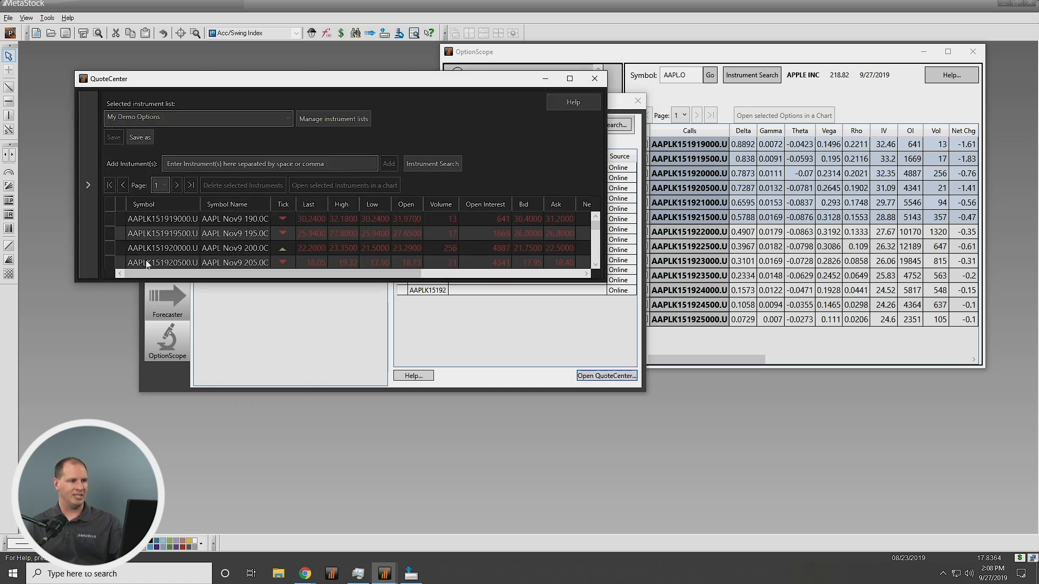
pyautogui.moveTo(527, 221)
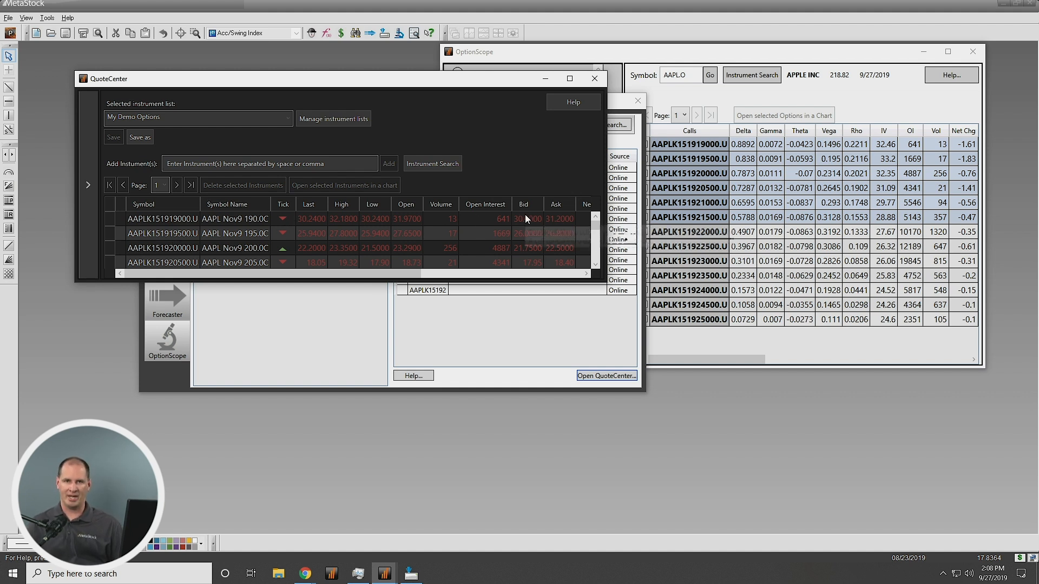
pyautogui.moveTo(526, 218)
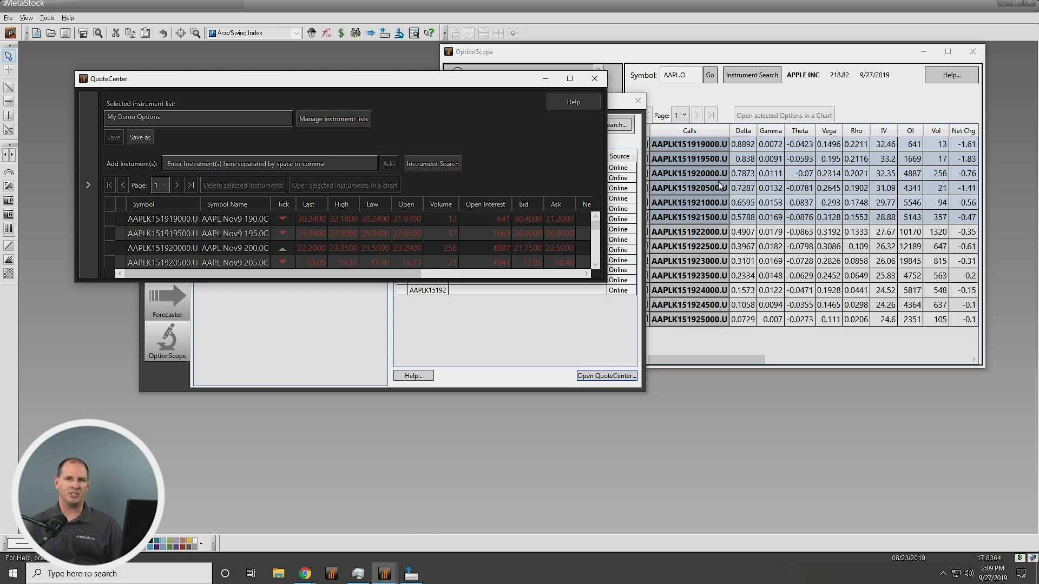
pyautogui.moveTo(593, 78)
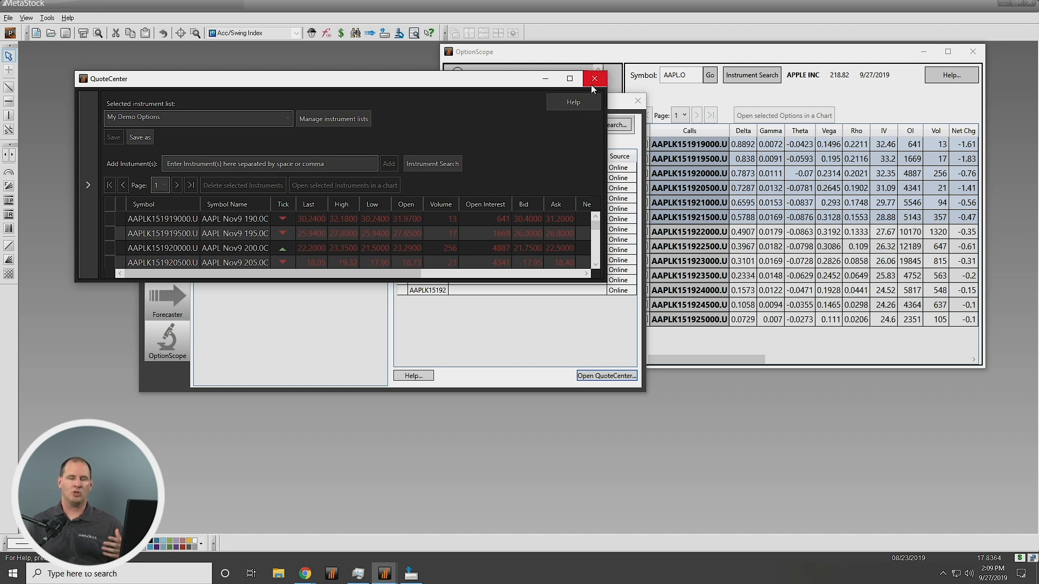
pyautogui.moveTo(593, 78)
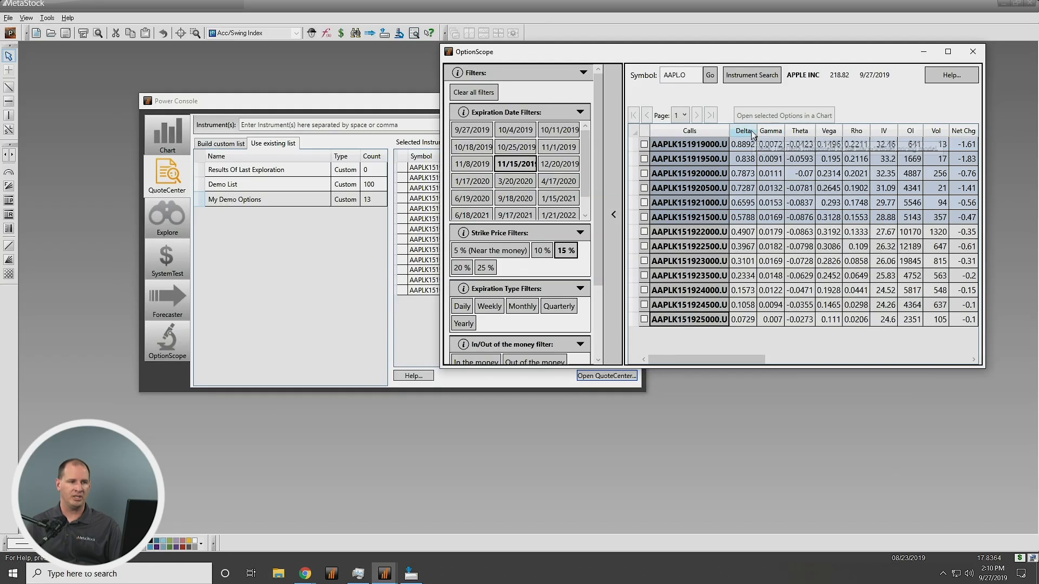
# Step: Close QuoteCenter and maximize OptionScope so Apple's 11/15/2019 chain grid fills the screen
pyautogui.click(744, 131)
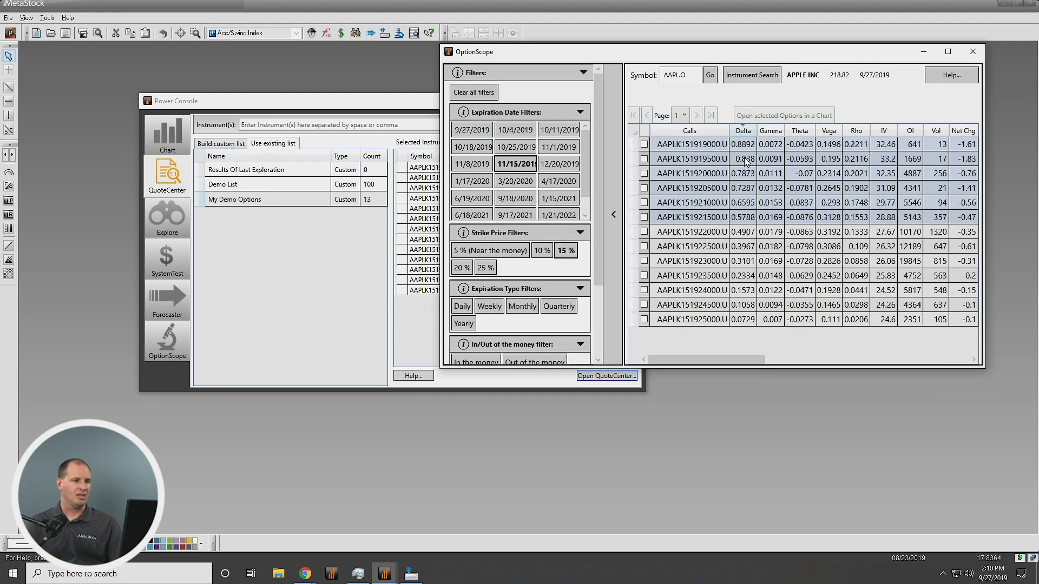
pyautogui.click(946, 52)
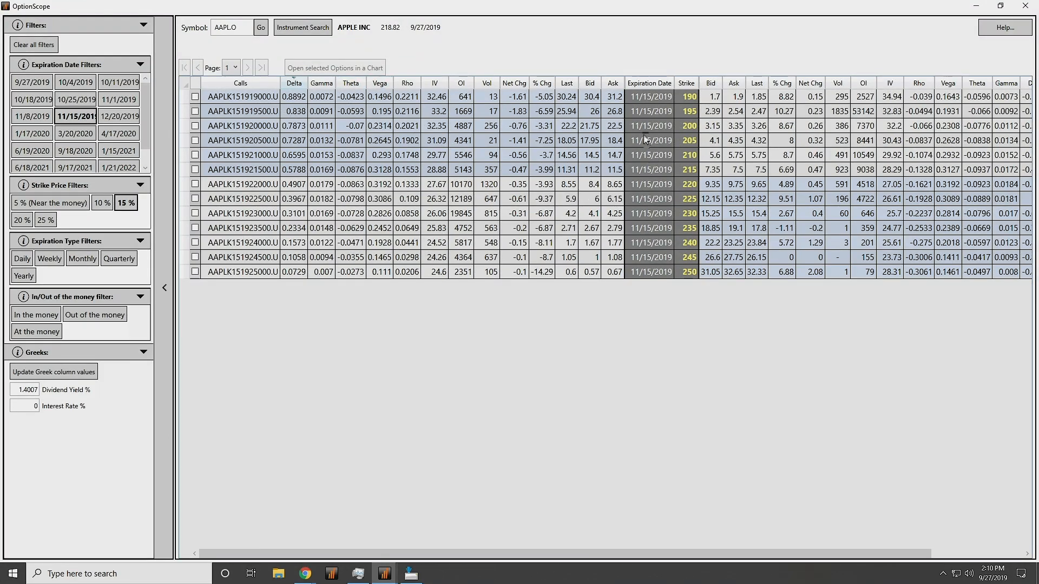
pyautogui.moveTo(303, 219)
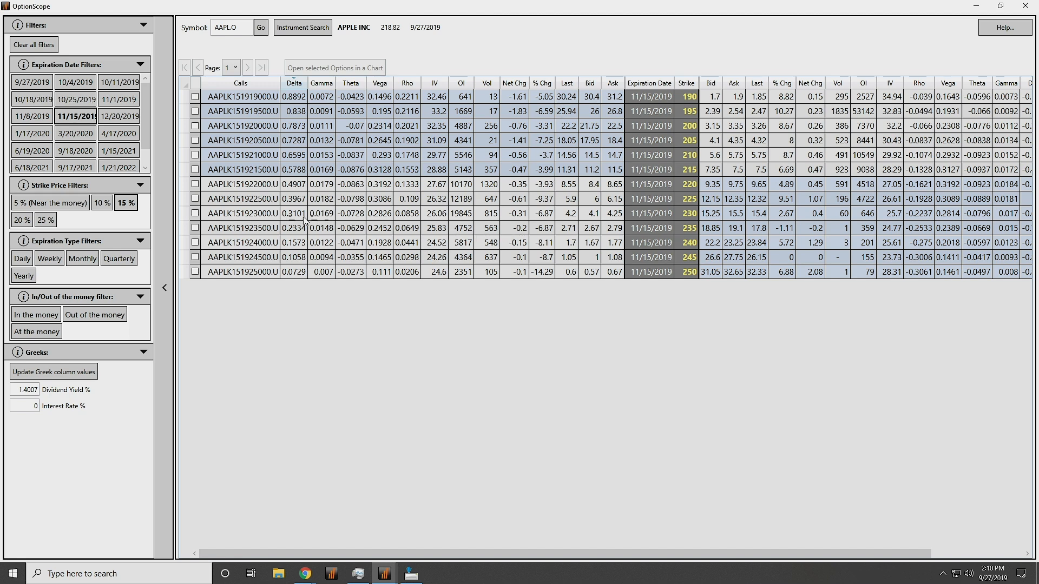
pyautogui.moveTo(638, 258)
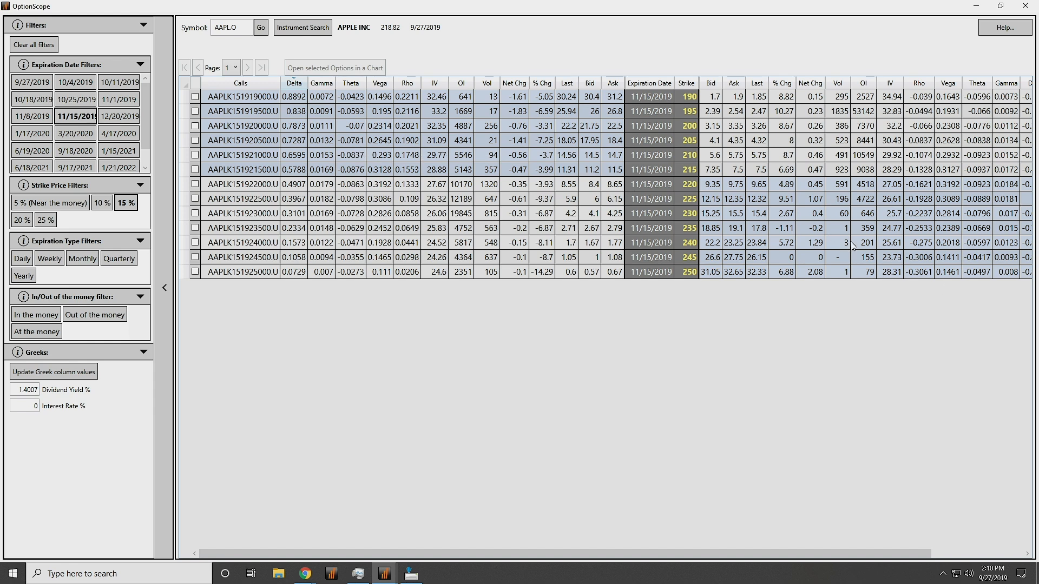
pyautogui.moveTo(558, 305)
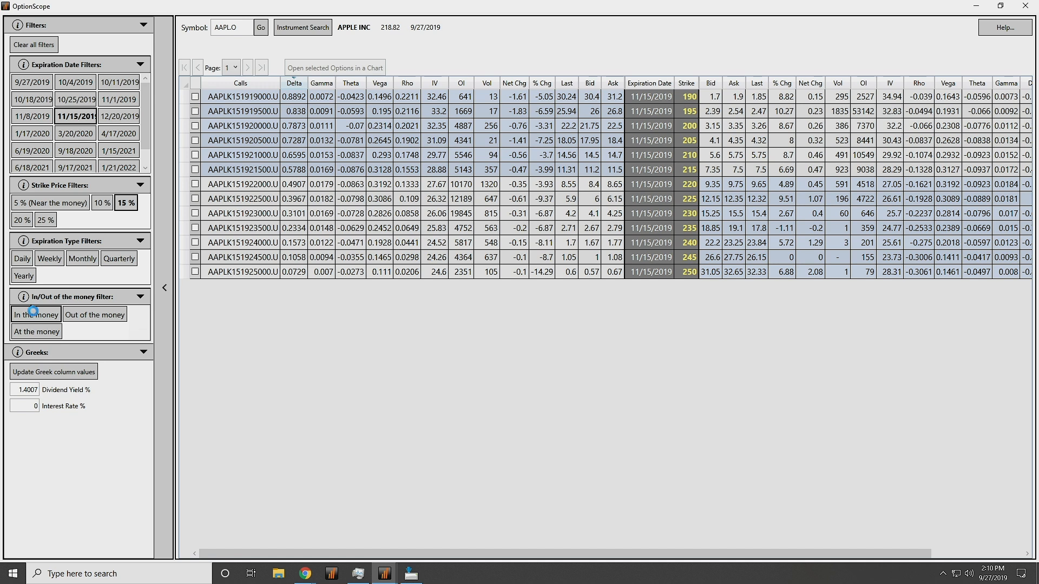
# Step: Apply the In-the-money filter to Apple's chain, then switch it to Out-of-the-money
pyautogui.click(35, 314)
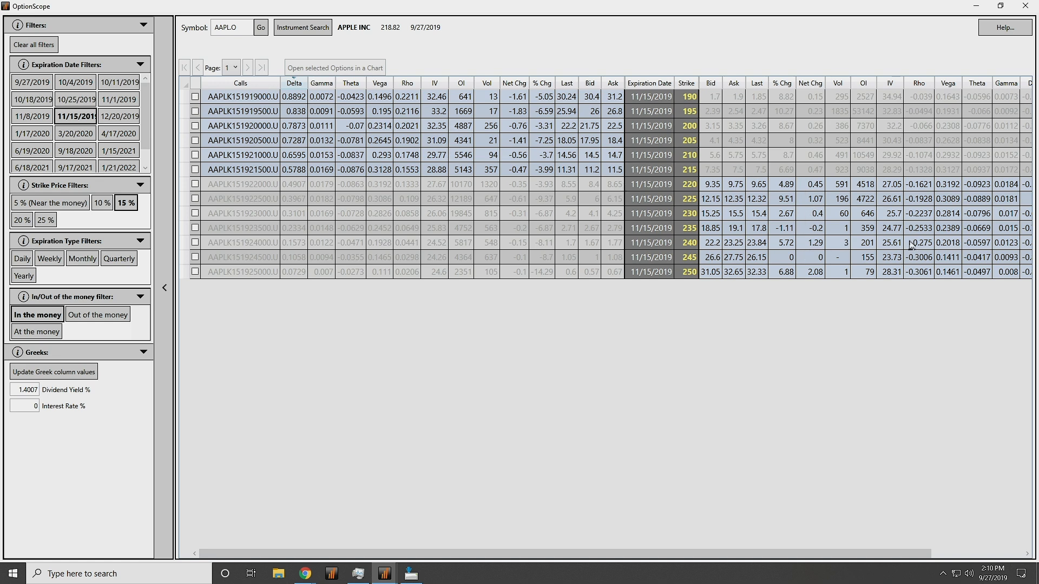
pyautogui.click(97, 314)
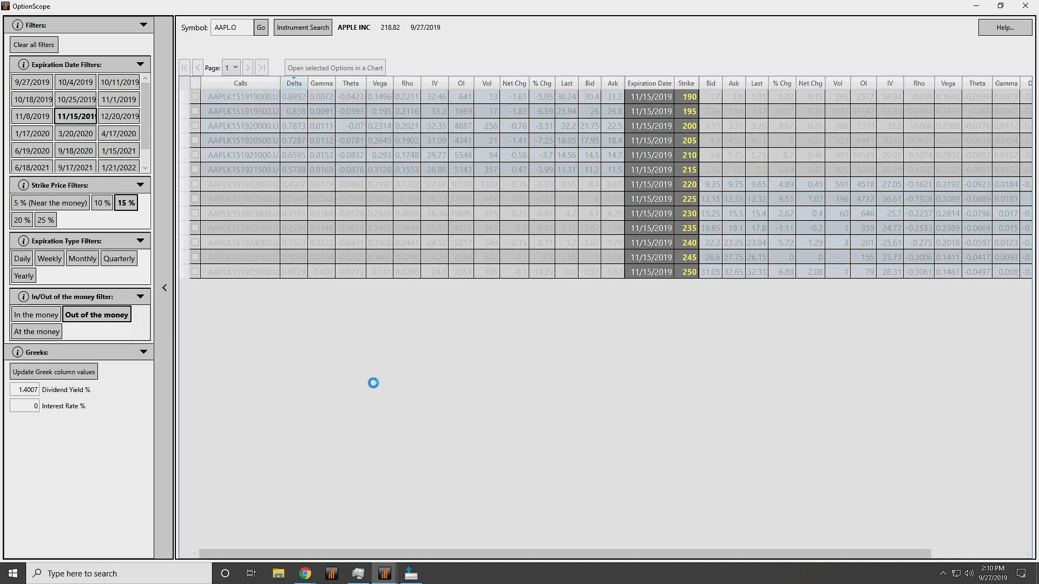